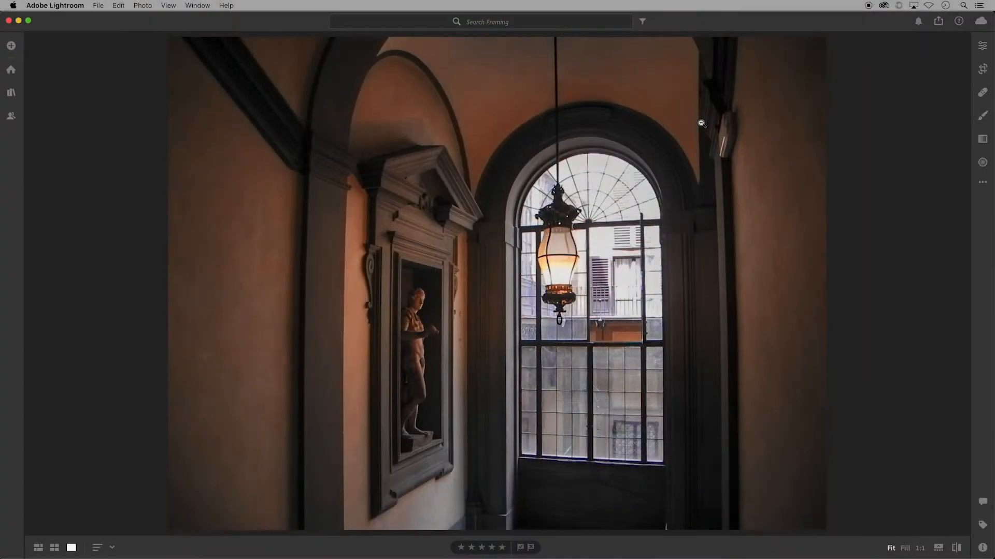
mouse_move(567, 98)
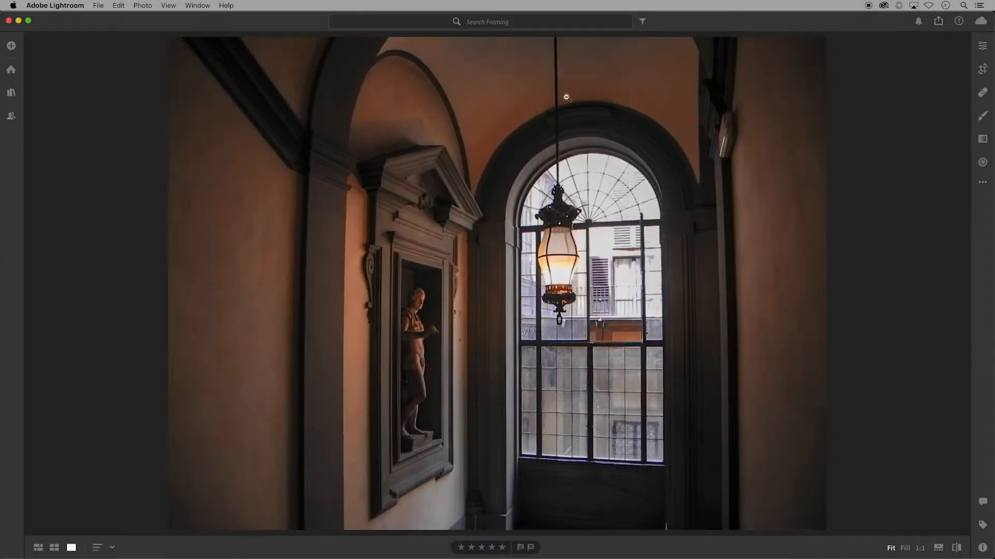
mouse_move(666, 502)
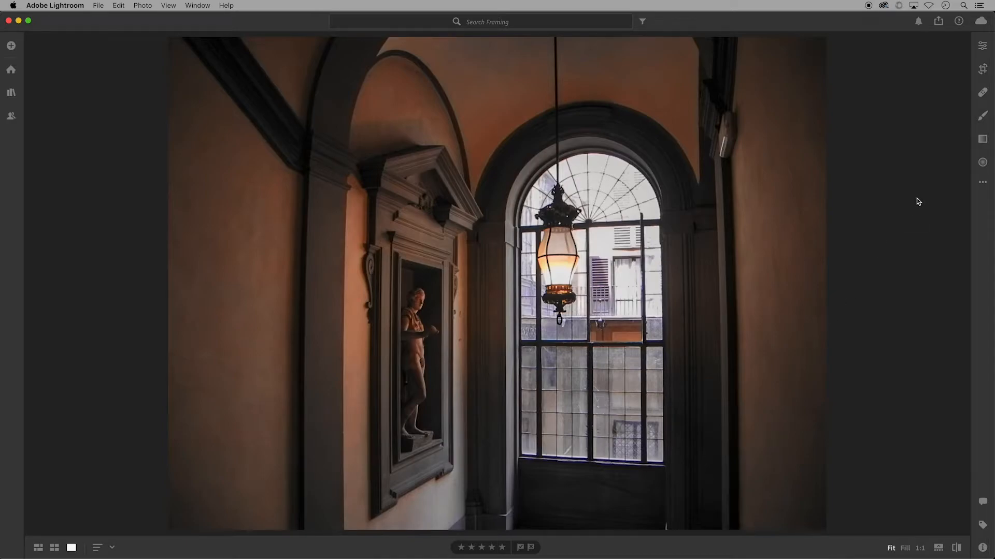
mouse_move(933, 187)
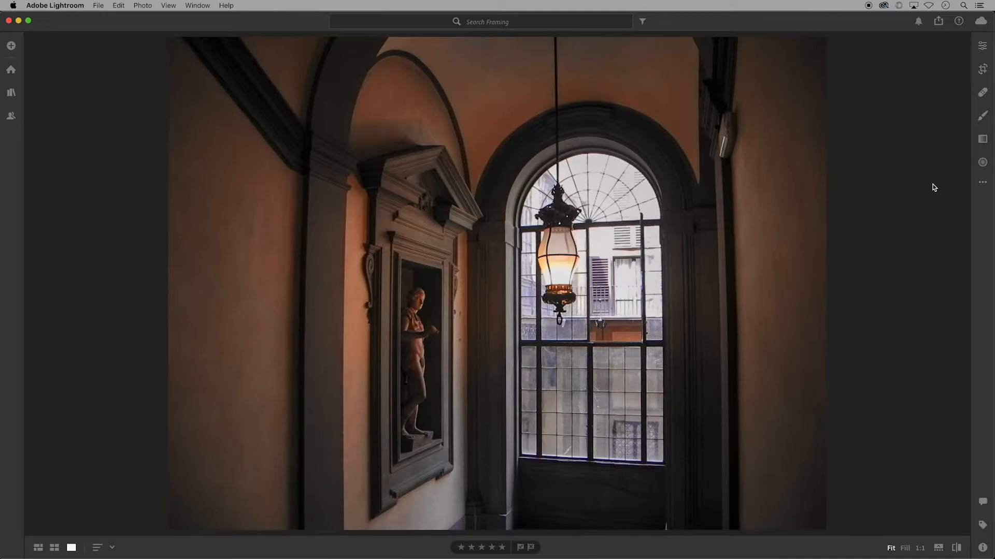
mouse_move(950, 161)
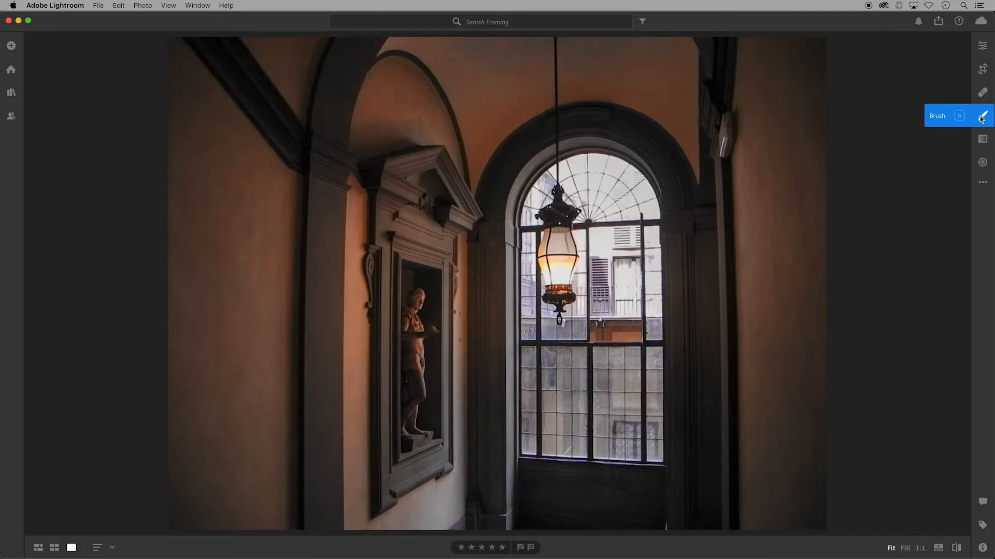
Start a Brush adjustment with Feather, Flow and Density shown and Auto Mask on
click(983, 116)
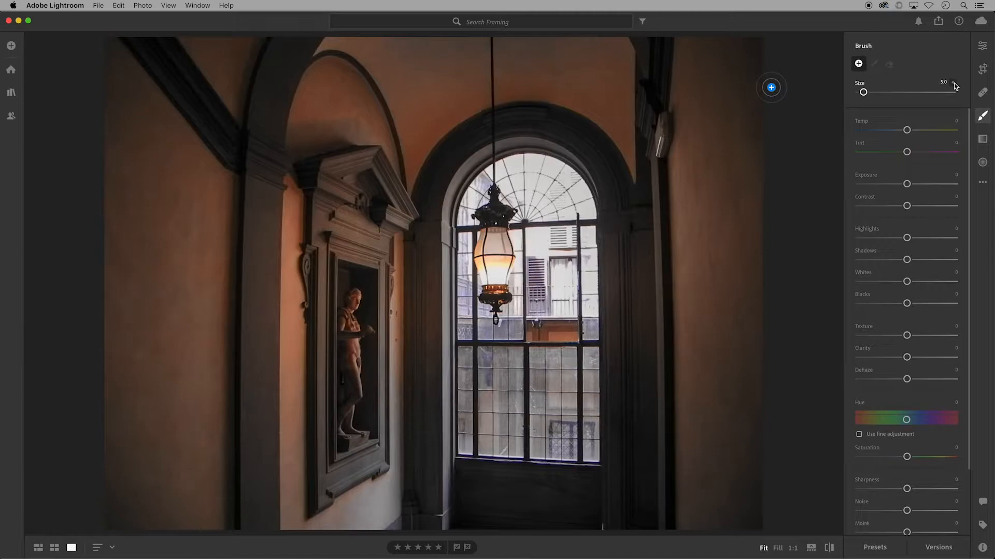
click(955, 85)
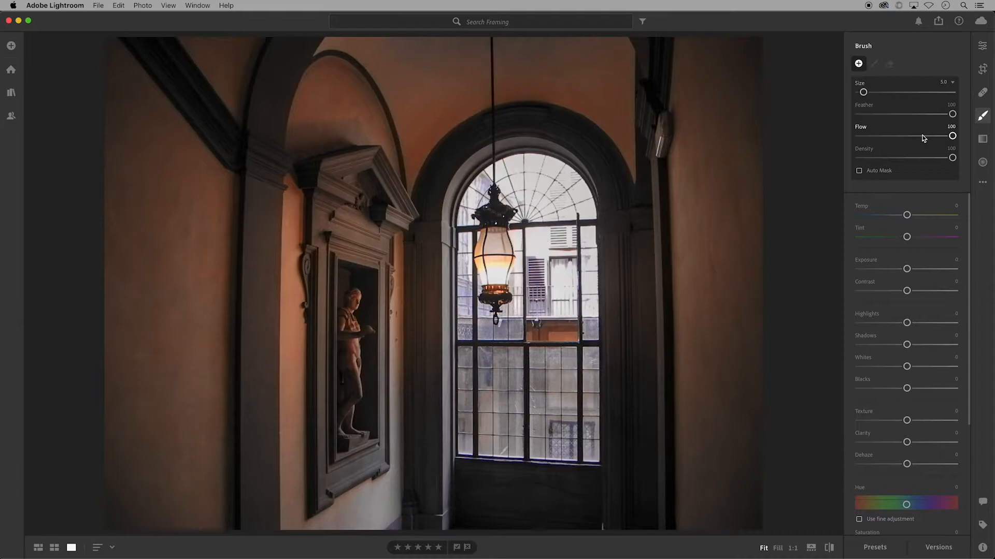
mouse_move(915, 160)
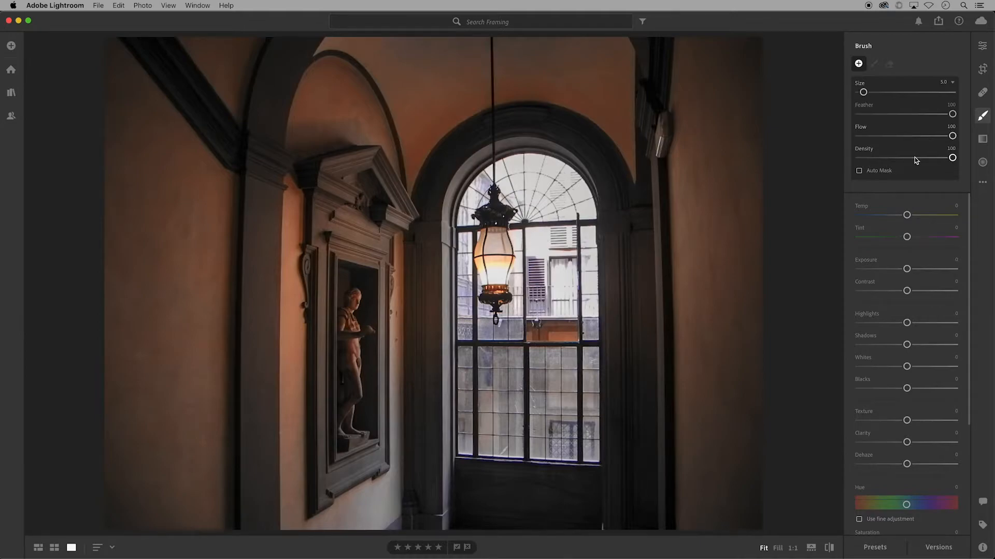
mouse_move(906, 176)
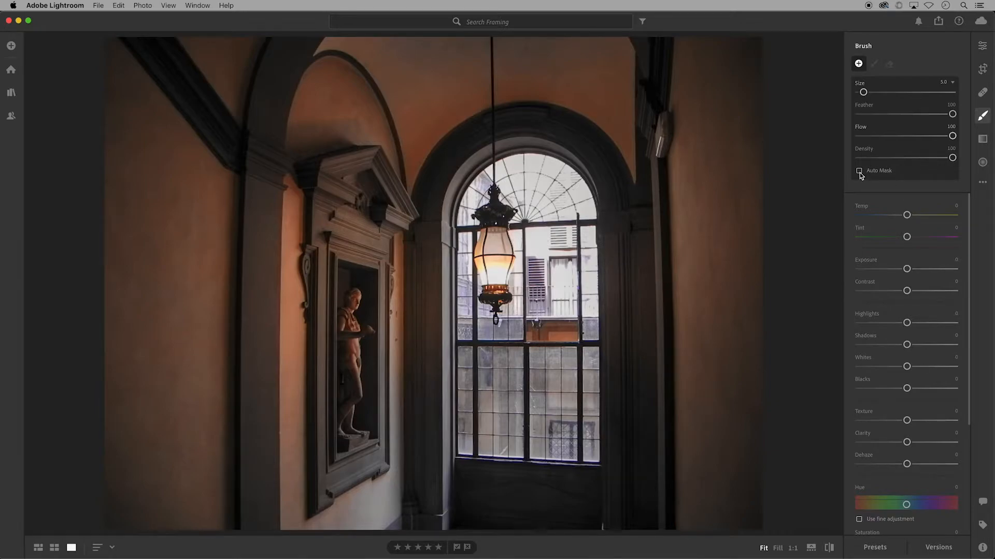
click(859, 171)
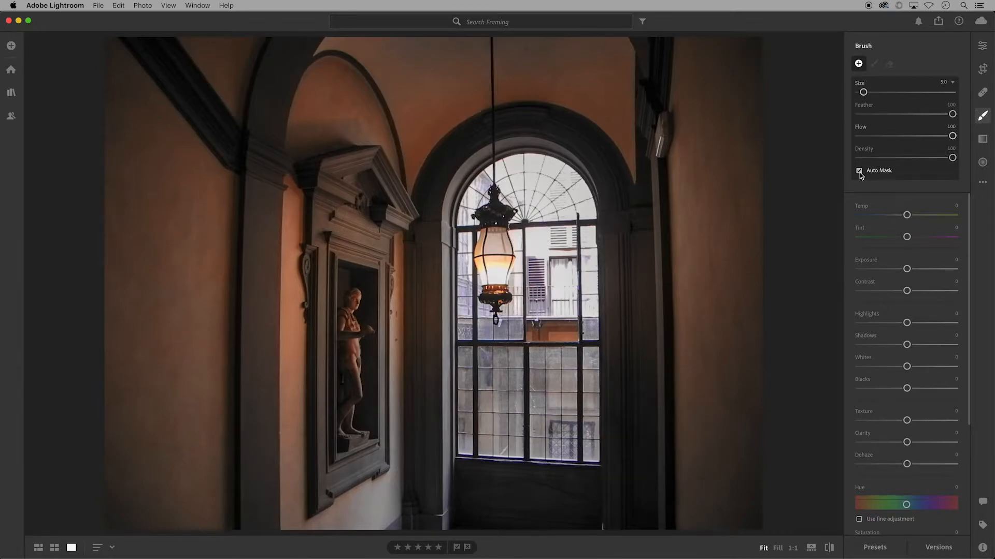
mouse_move(873, 427)
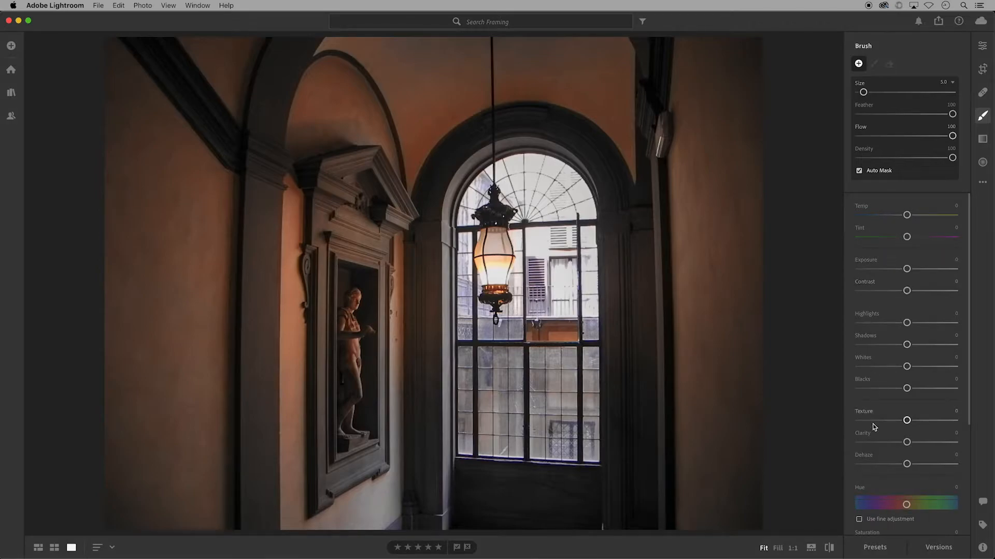
mouse_move(799, 216)
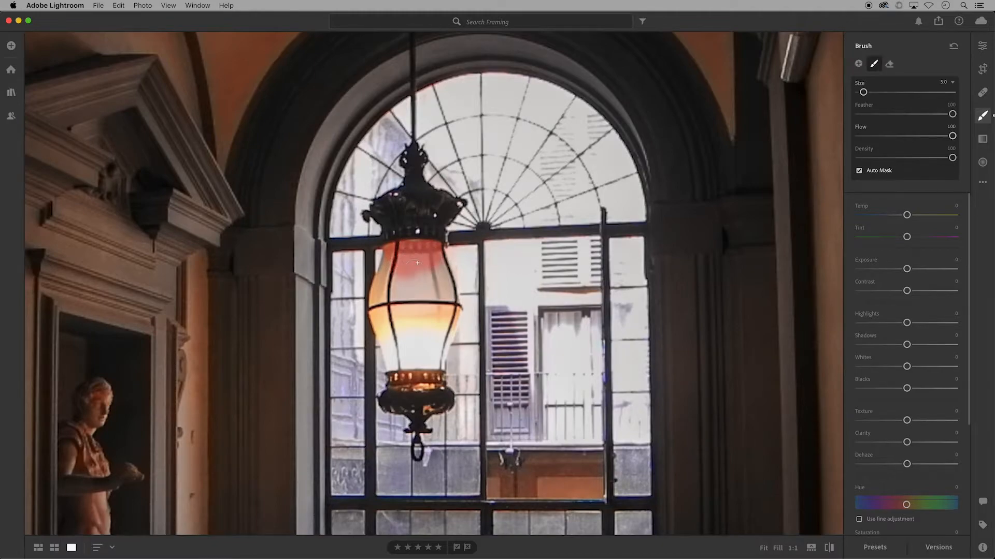
mouse_move(275, 66)
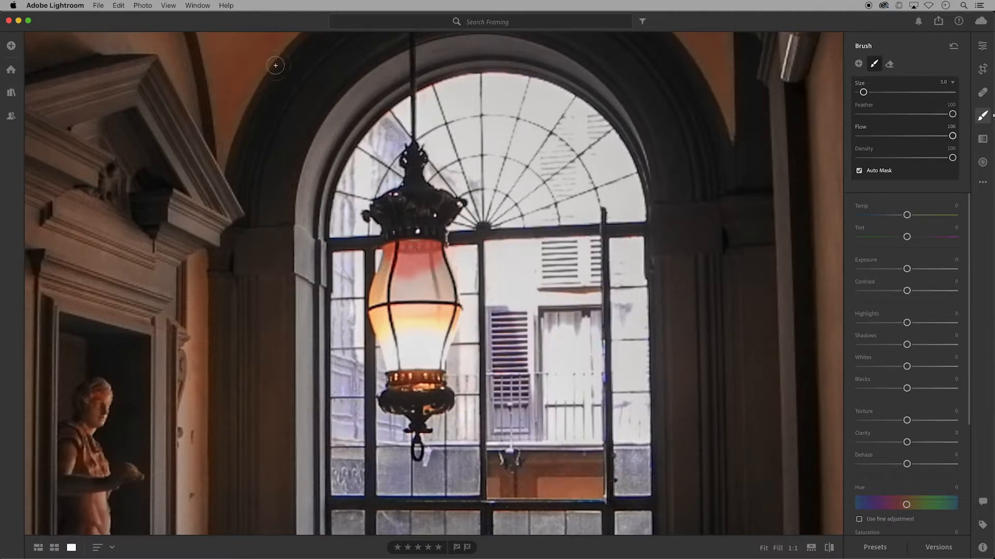
Cycle the lamp mask overlay to its next mode via View > Edit Tools > Show Overlay
click(169, 5)
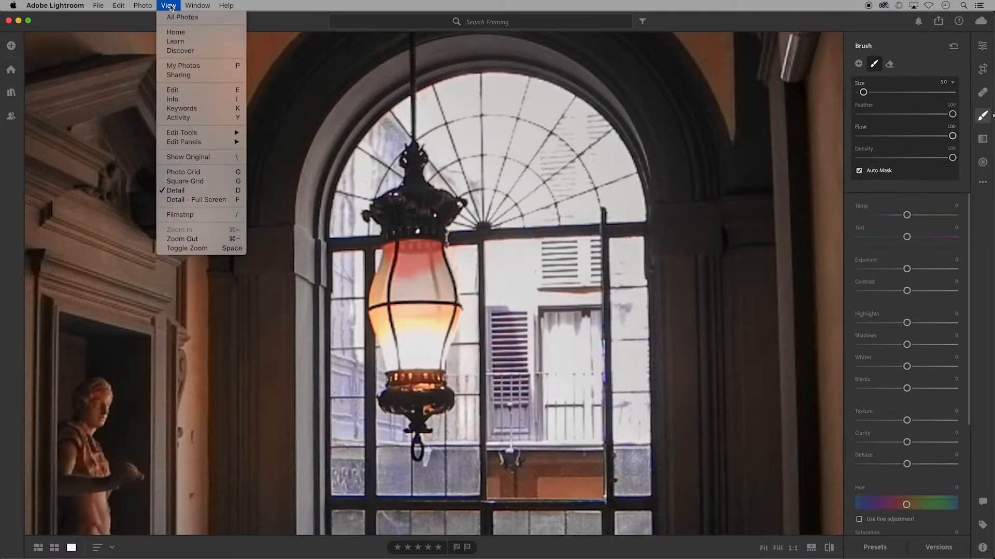
mouse_move(180, 51)
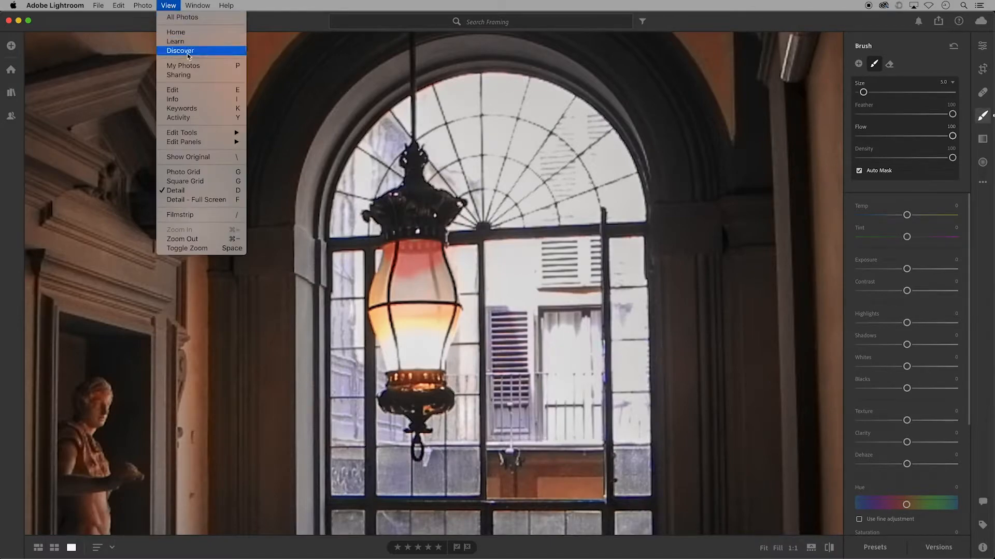
mouse_move(182, 133)
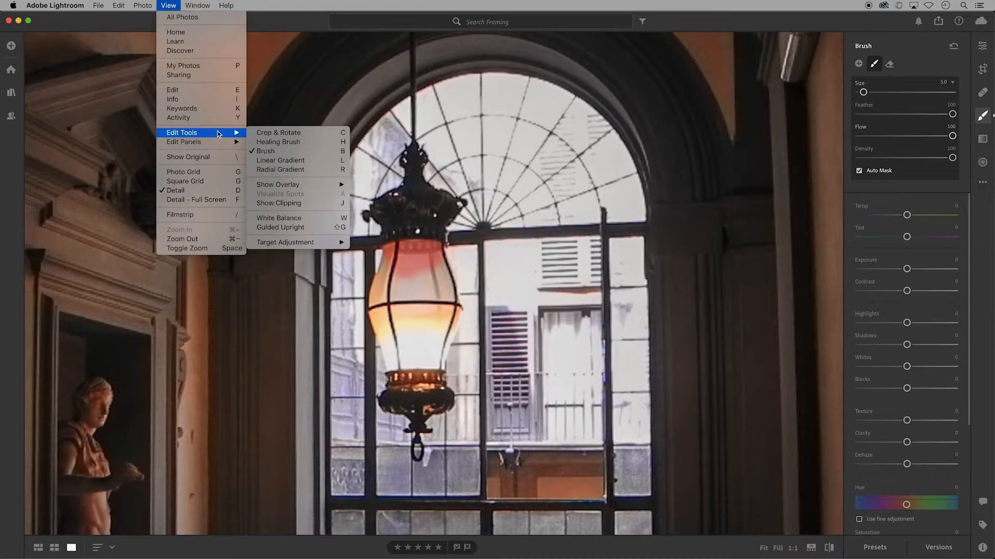
mouse_move(299, 184)
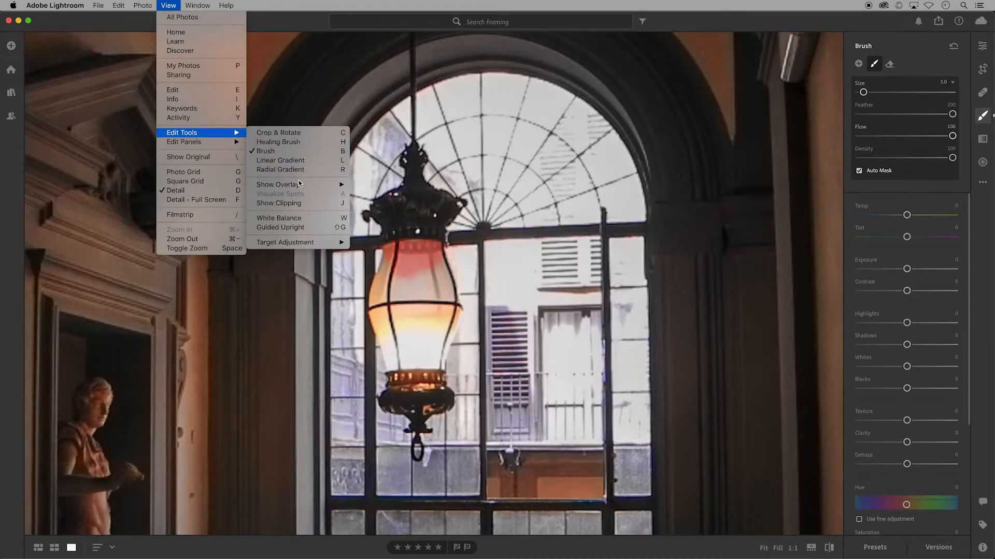
mouse_move(277, 185)
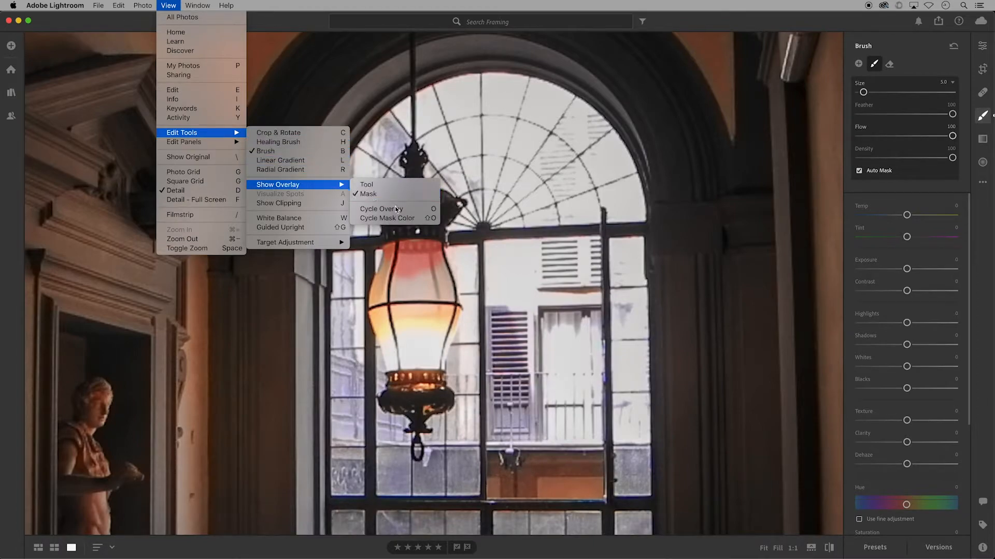
mouse_move(381, 208)
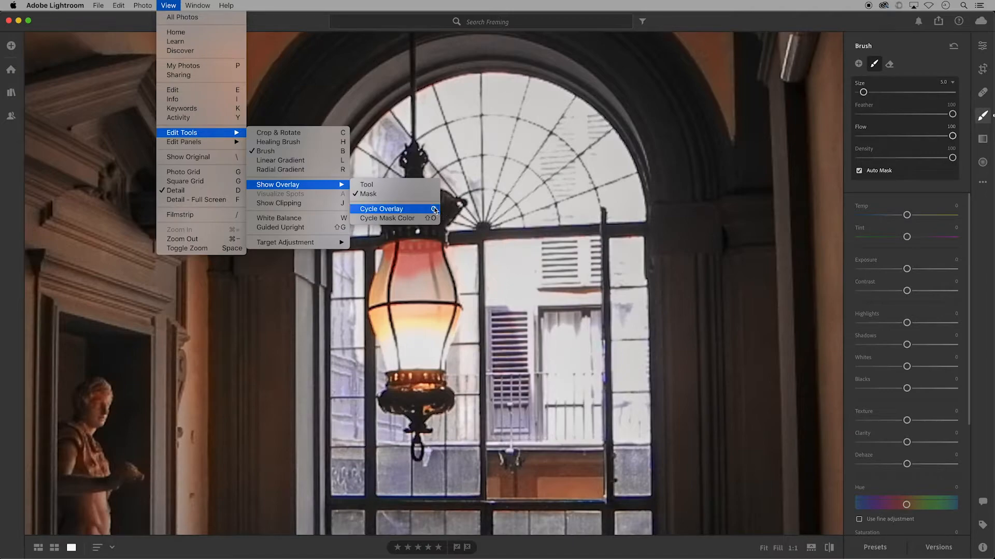
click(381, 209)
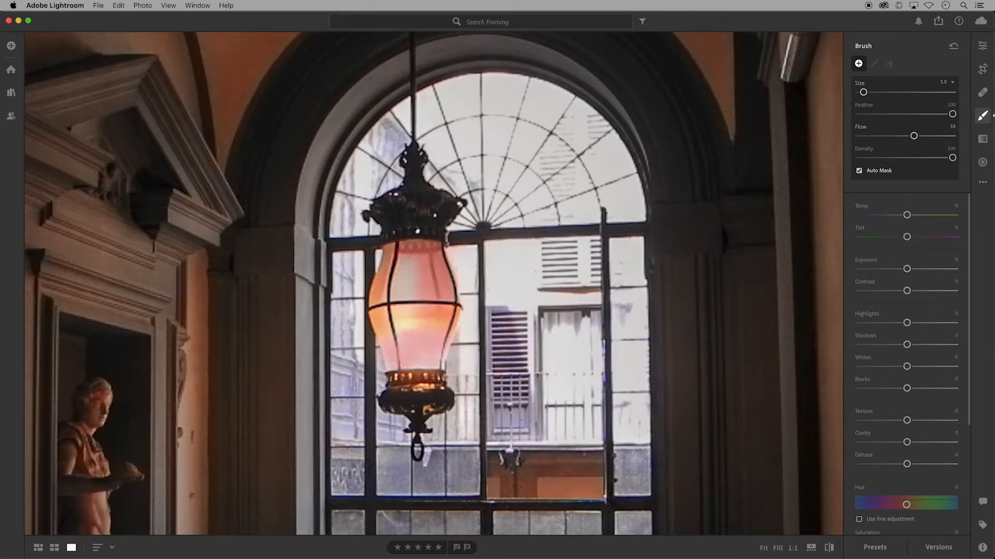
Set brush Flow to 59 and paint the remaining lamp glass into the mask
click(436, 294)
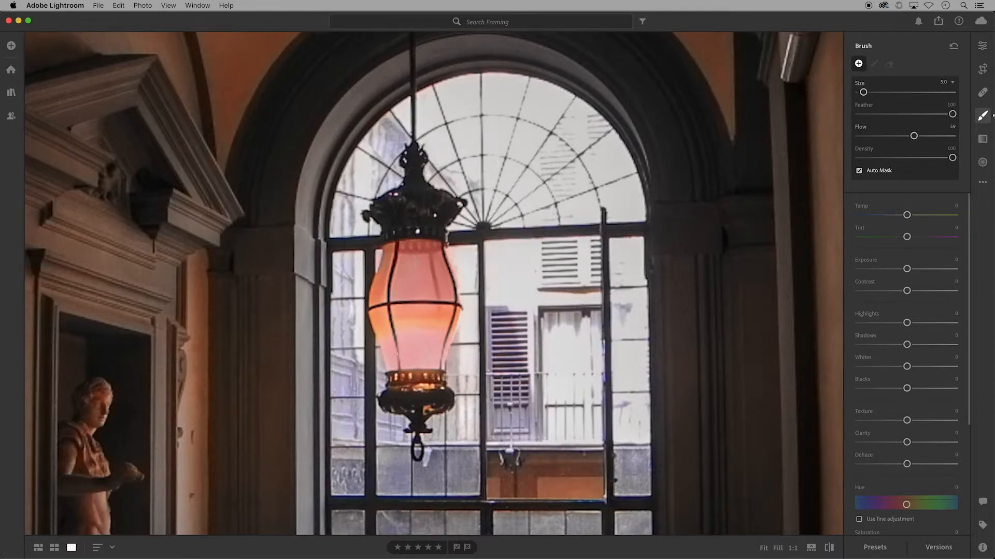
Touch up the lantern mask by alternately painting and erasing, ending with the Eraser
click(874, 63)
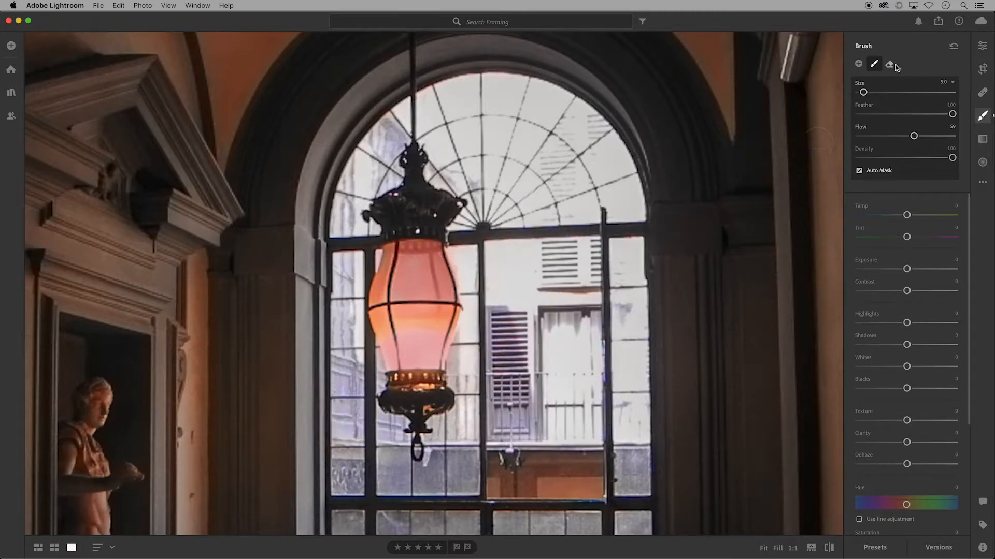
click(889, 63)
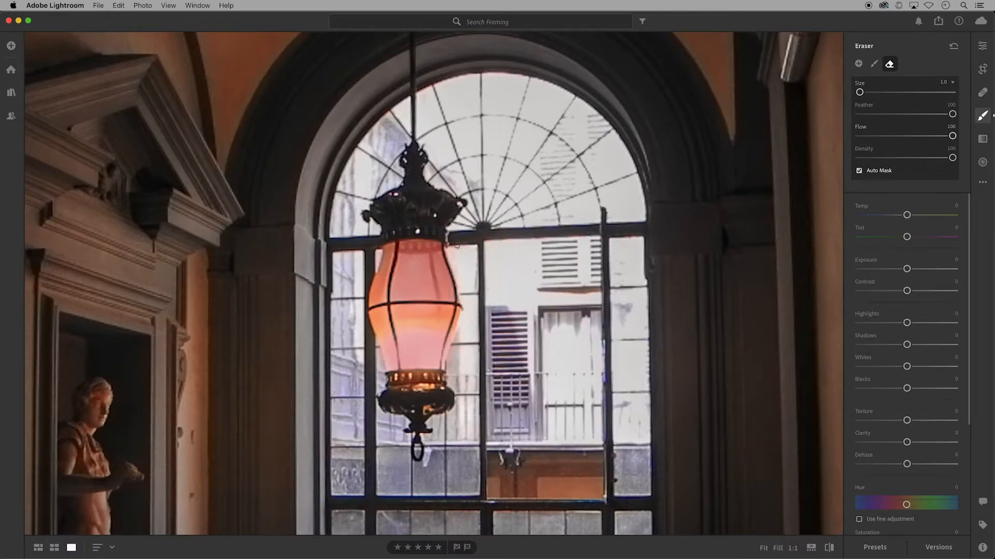
click(874, 63)
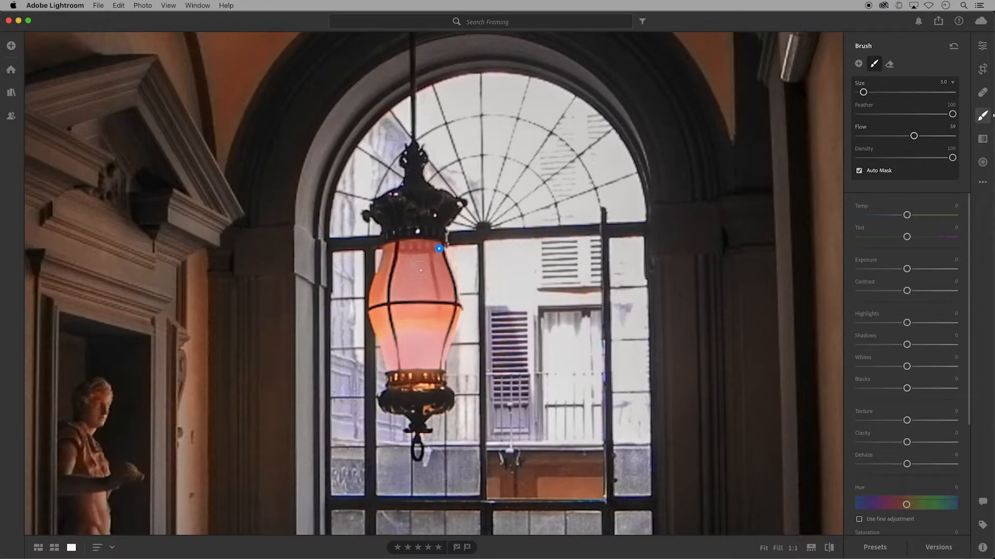
click(890, 63)
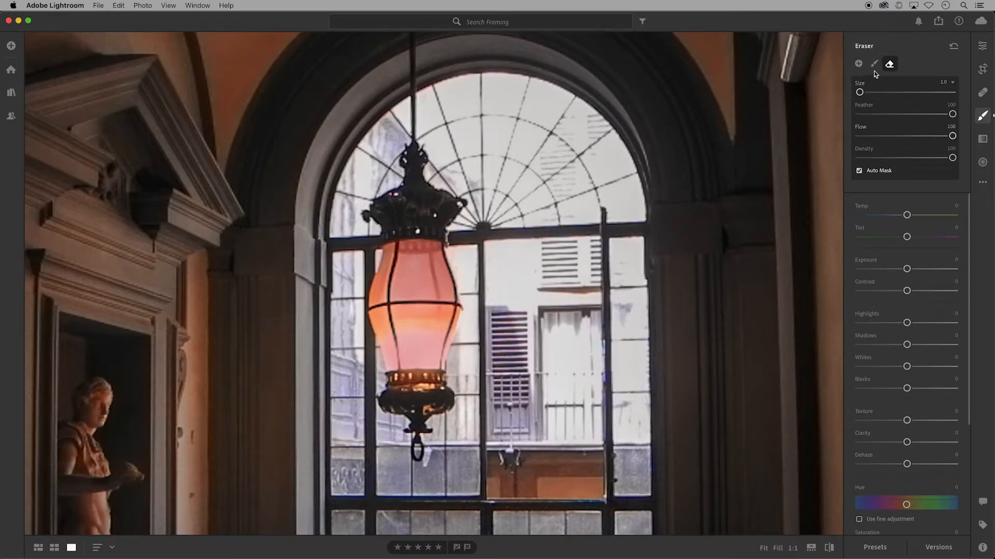
Switch back from Eraser to Brush at size 10 to keep filling the lamp mask
click(873, 63)
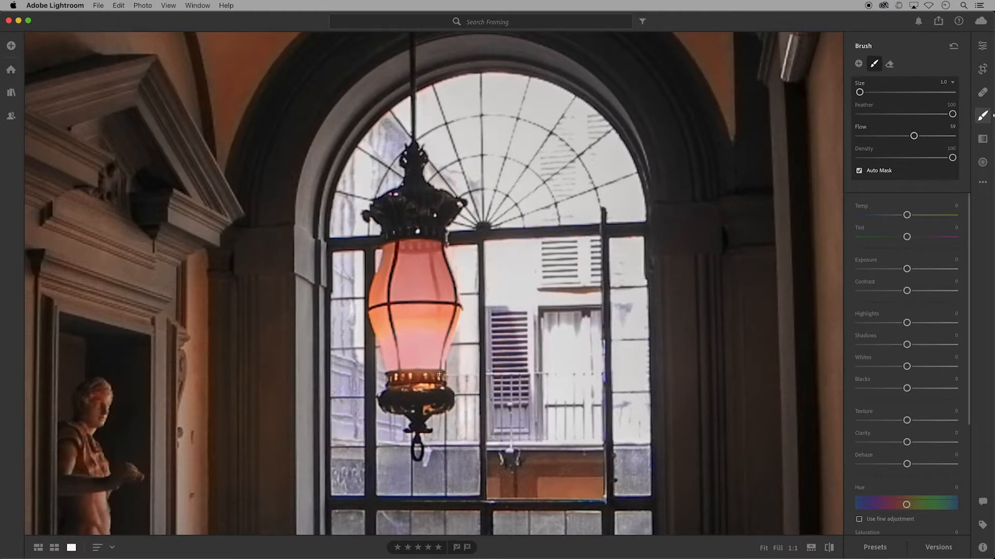
mouse_move(429, 242)
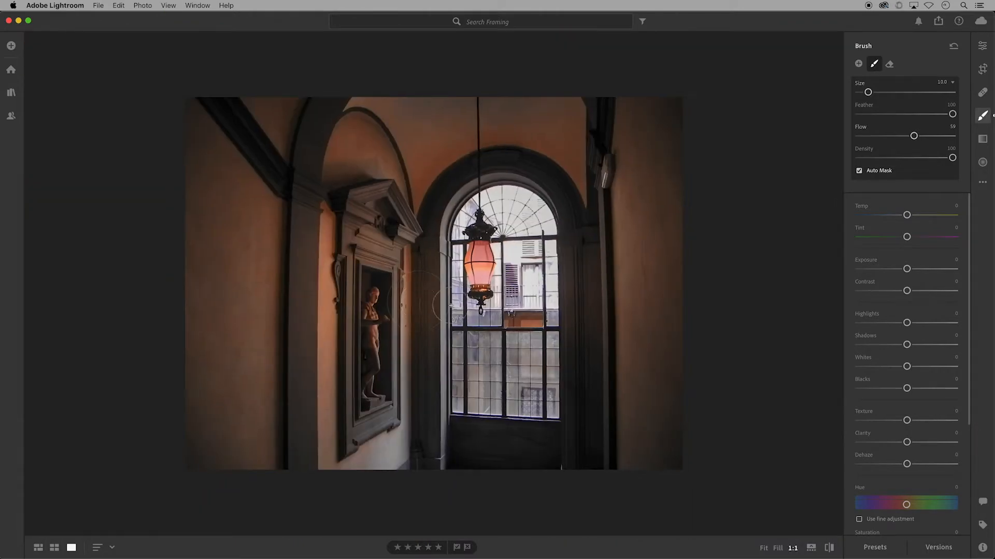
mouse_move(774, 548)
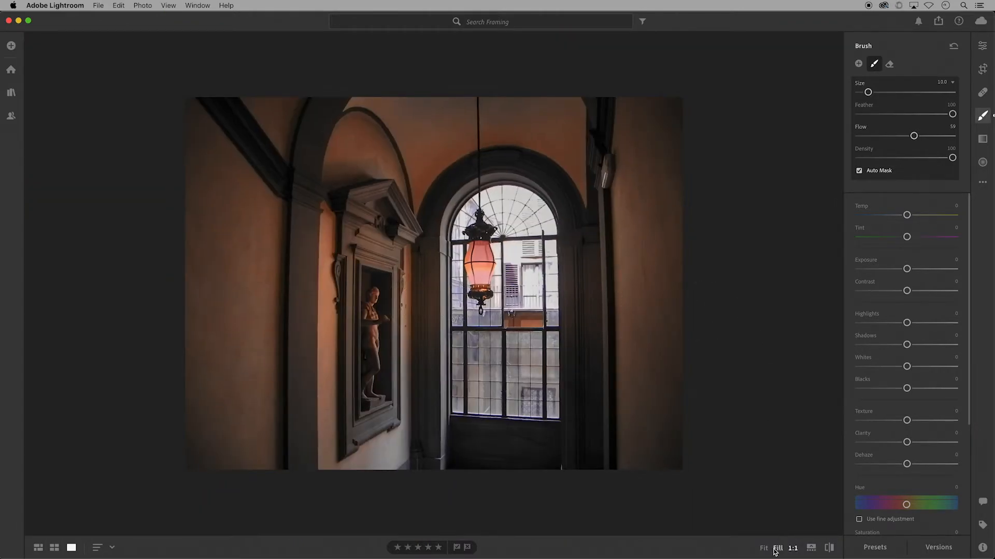
Fill the view with the photo and set the lantern mask to Temp -1, Tint +1, Texture -1
click(777, 547)
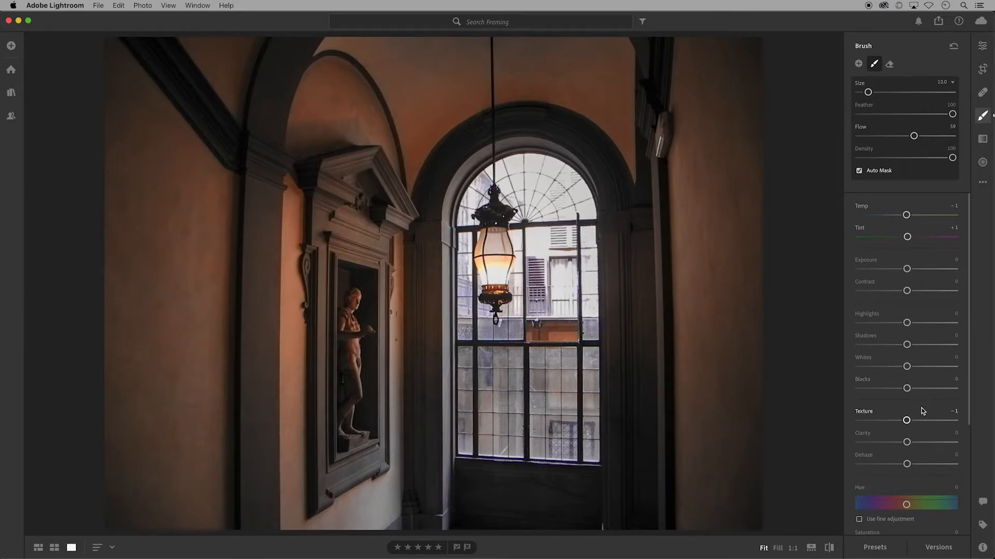
Scroll the mask panel down and set the lantern mask Hue to -2.0
scroll(down, 3)
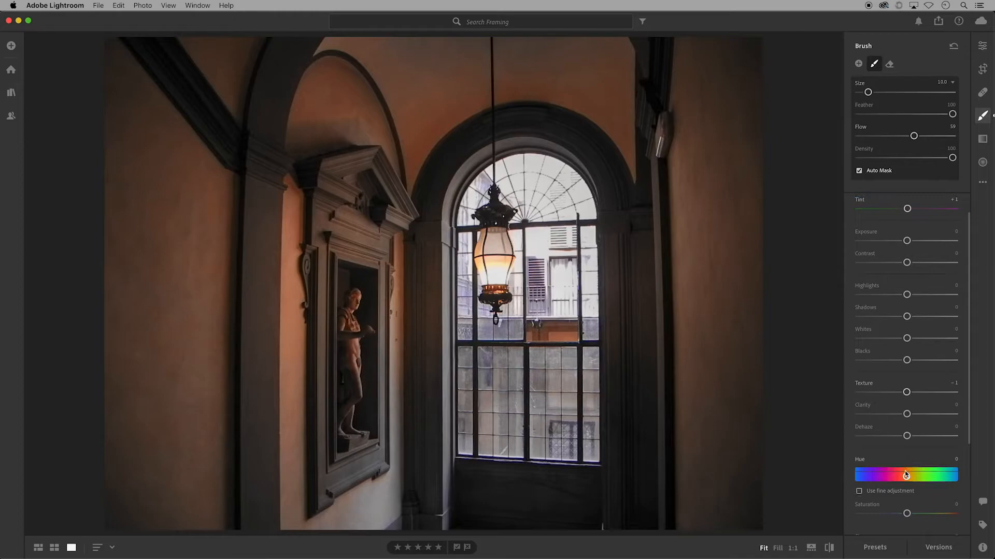
scroll(down, 3)
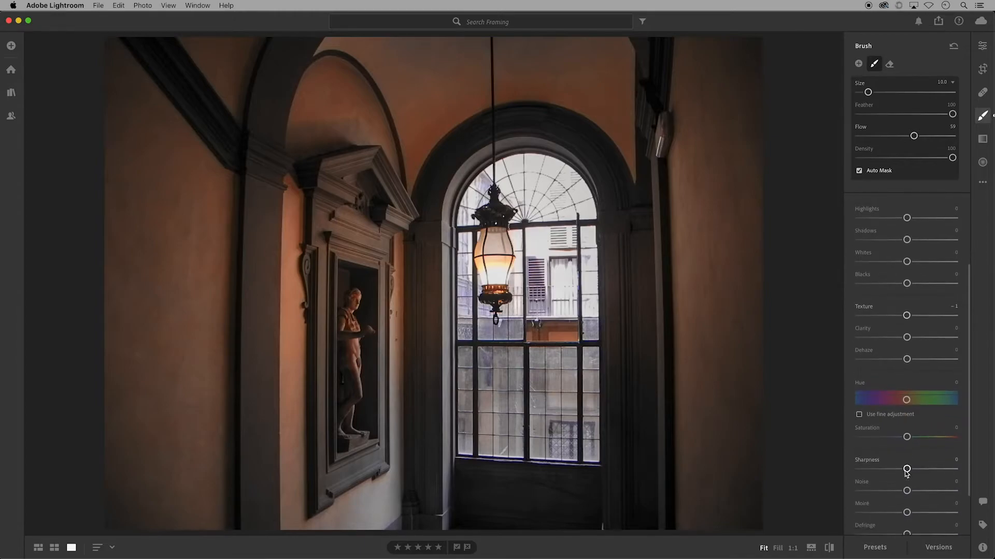
scroll(down, 3)
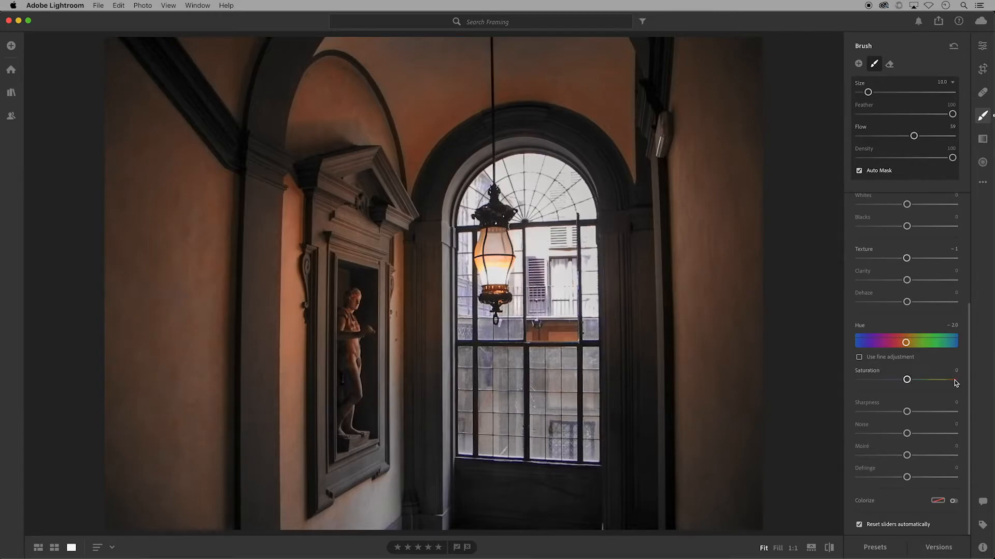
mouse_move(906, 435)
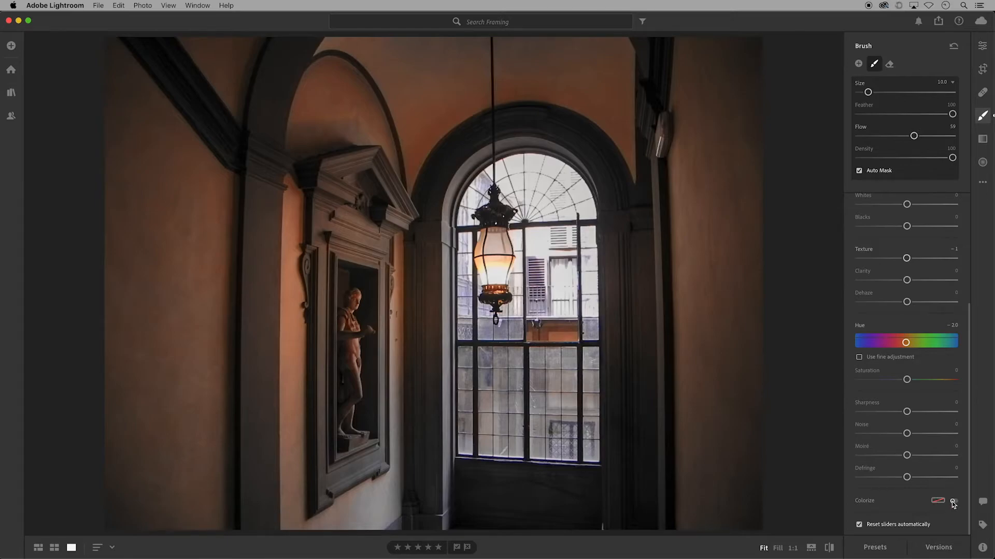
Enable Colorize on the lantern mask and pick a pale yellow tint
click(952, 501)
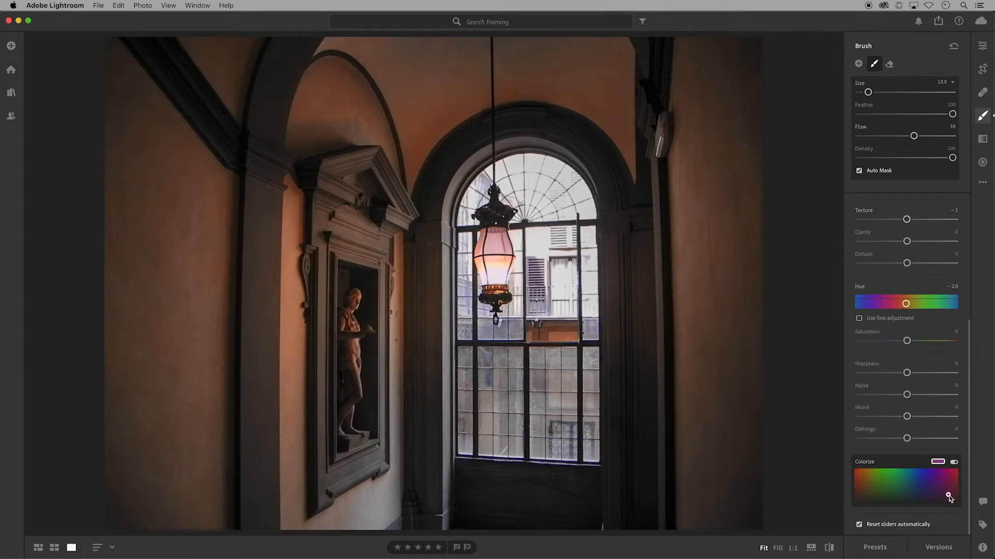
click(882, 483)
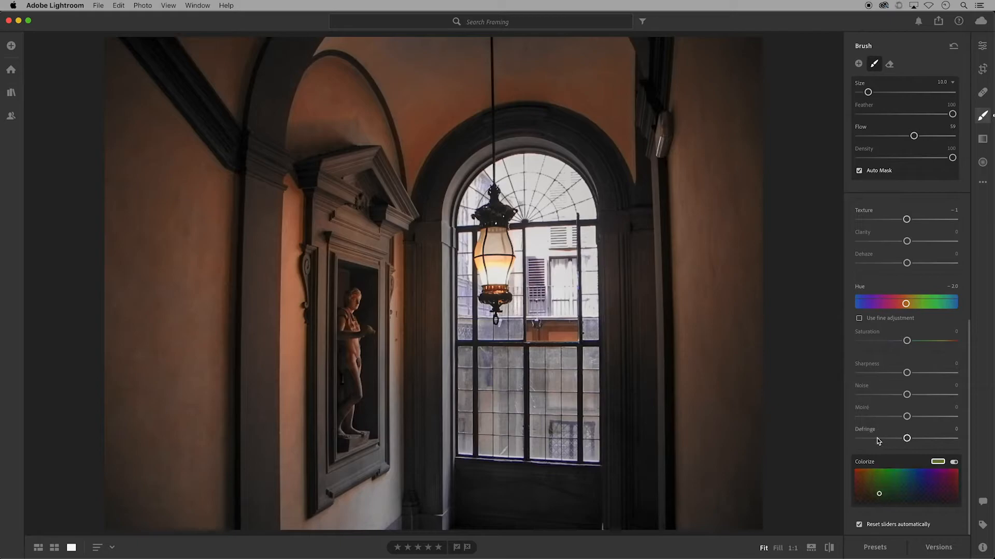
scroll(up, 3)
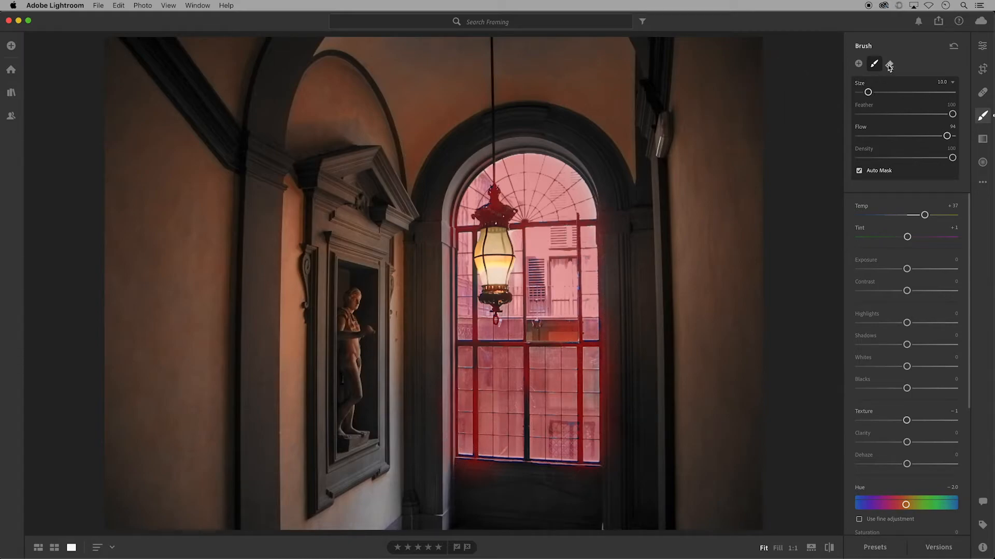
Erase the lantern from the window mask at eraser size 6, then select the window mask pin
click(889, 63)
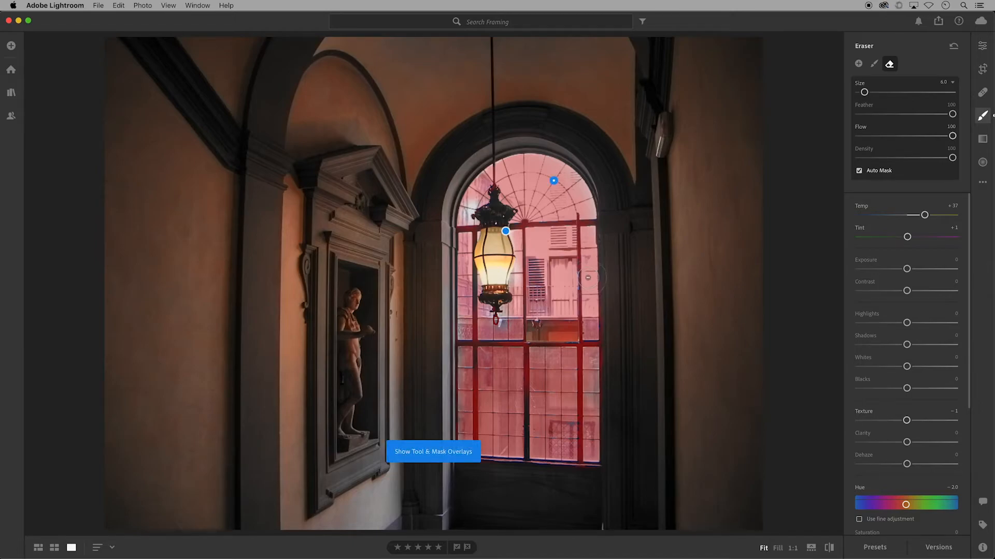
mouse_move(602, 218)
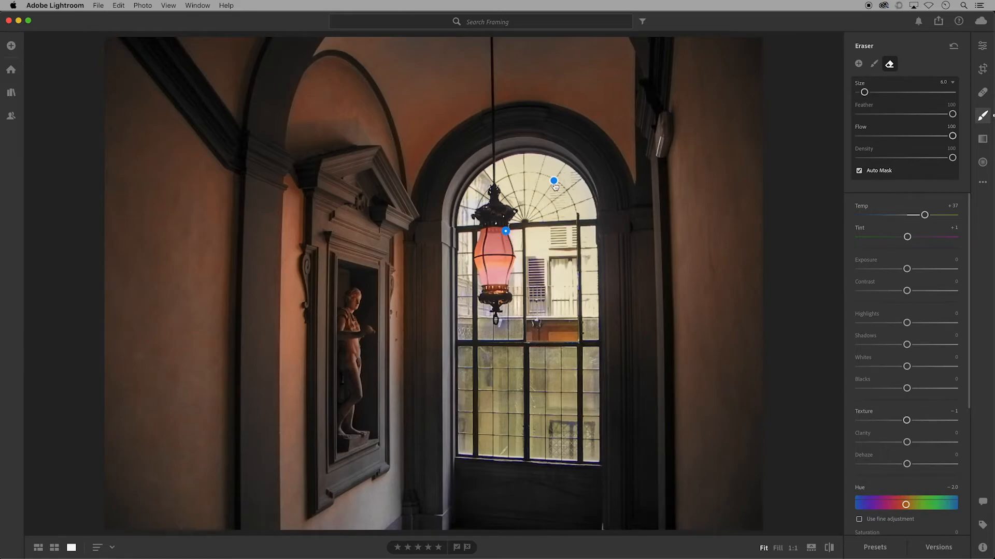
click(553, 181)
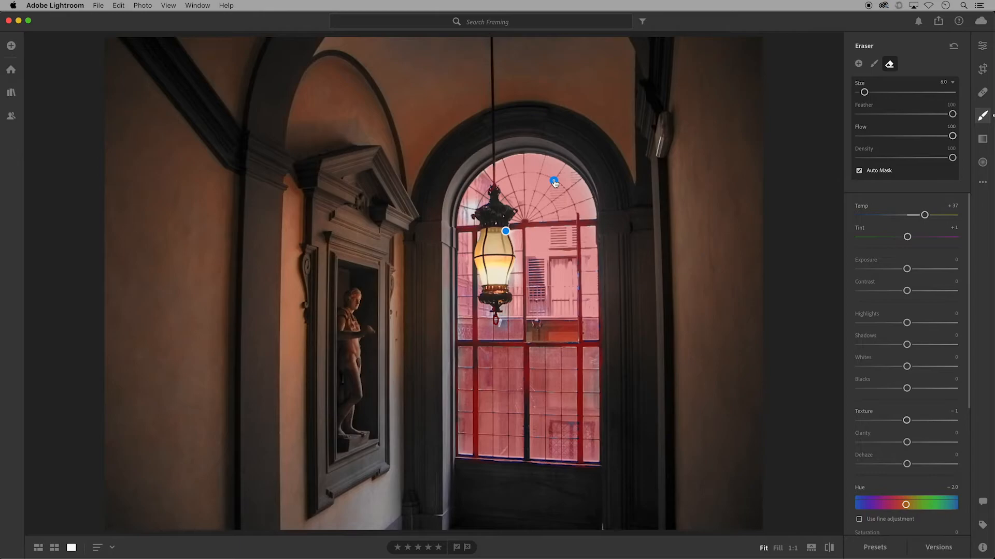
mouse_move(553, 181)
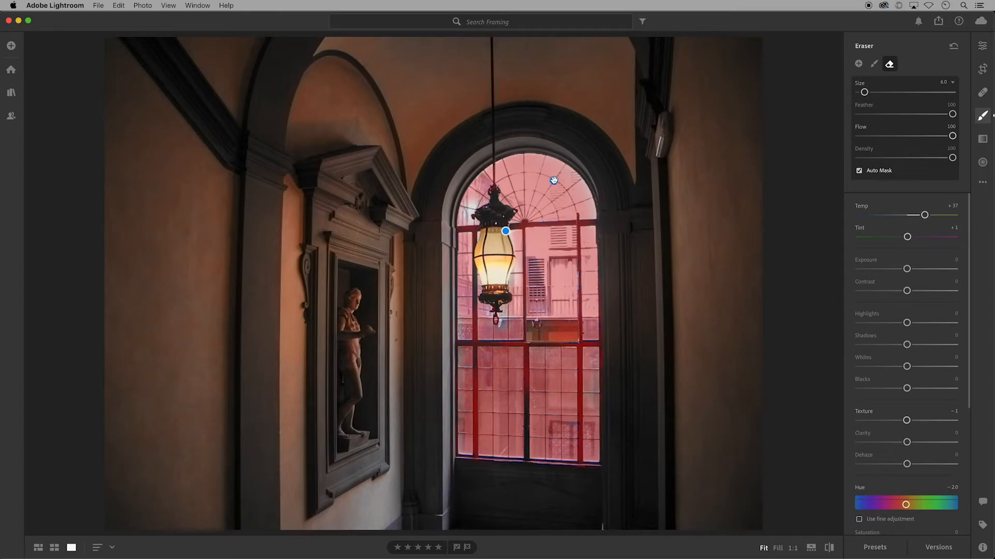
mouse_move(791, 115)
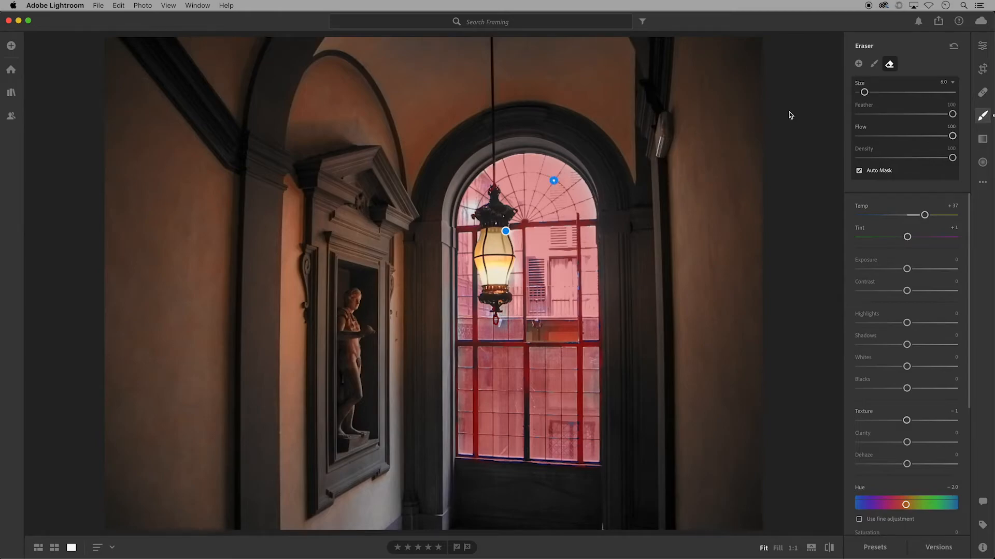
Set the window mask to Texture +1, Clarity +4, Dehaze +3, Sharpness +5, plus pale blue colorize
click(874, 64)
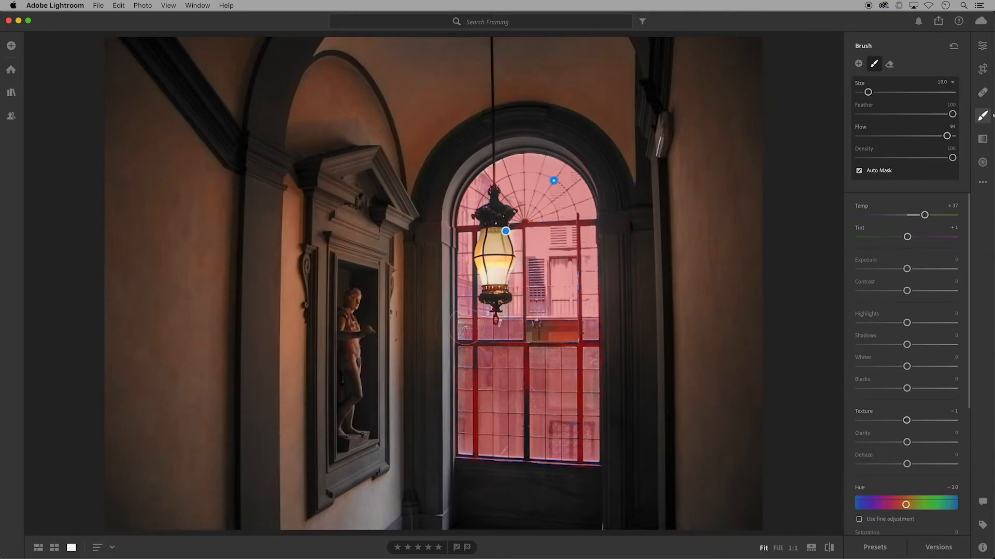
mouse_move(728, 184)
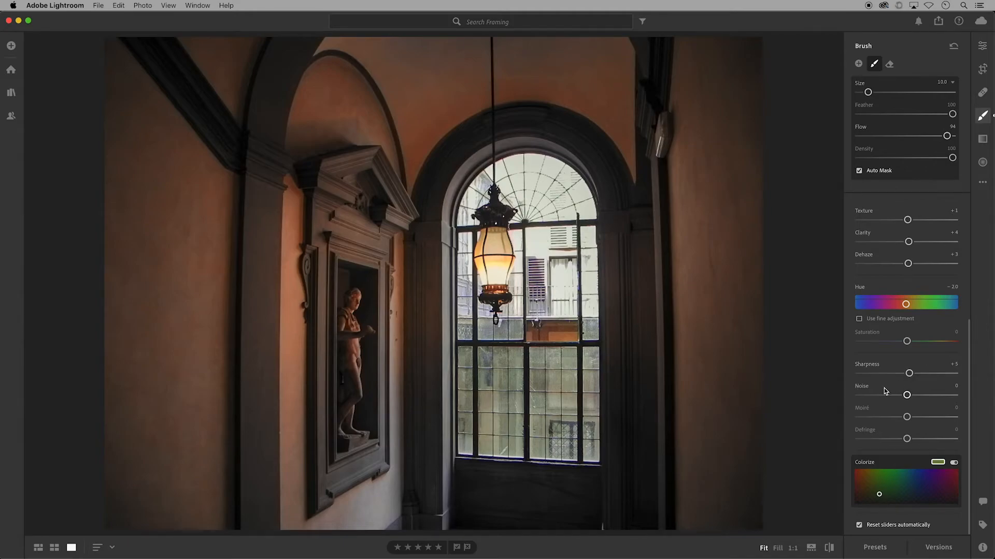
mouse_move(874, 477)
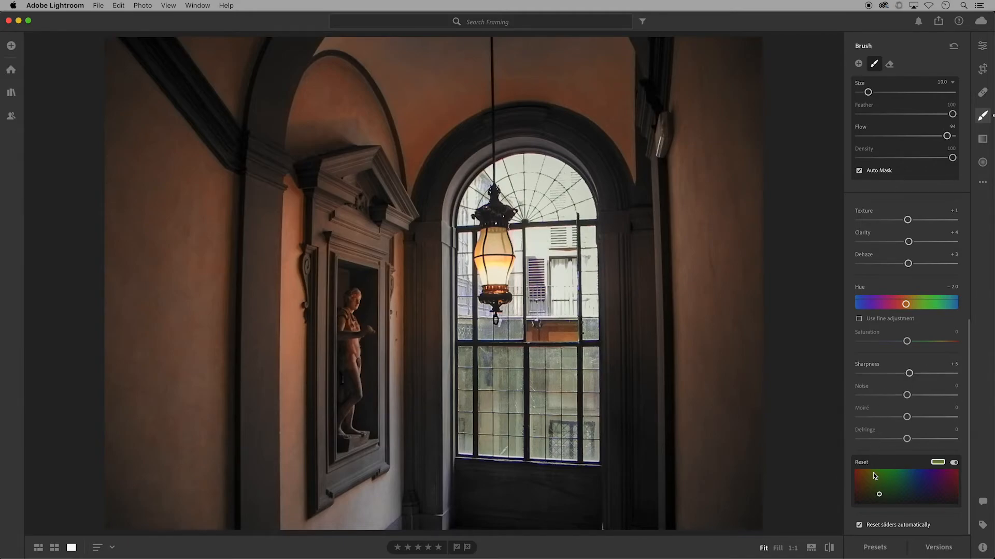
click(906, 479)
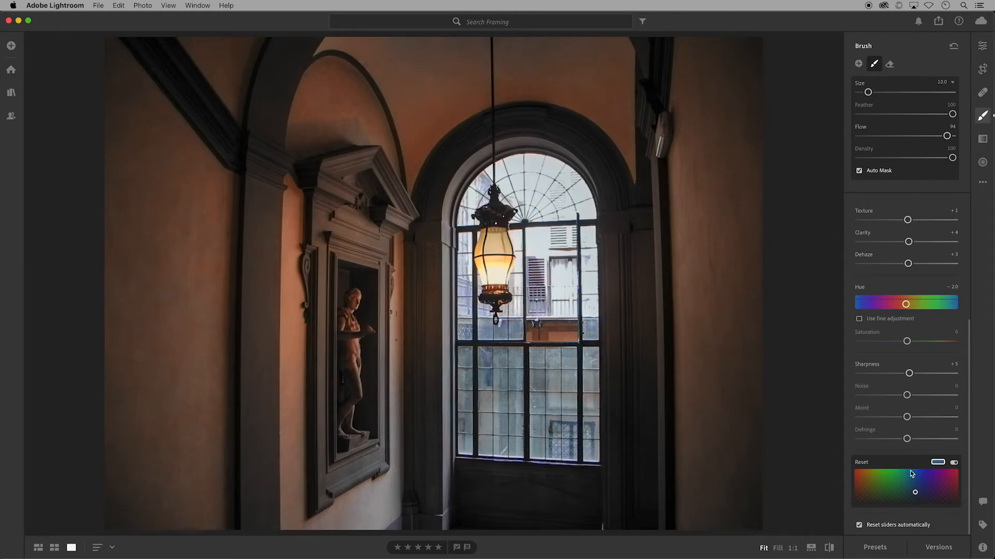
Set the brush adjustment's temperature to −40 and exposure to −2.20
click(858, 63)
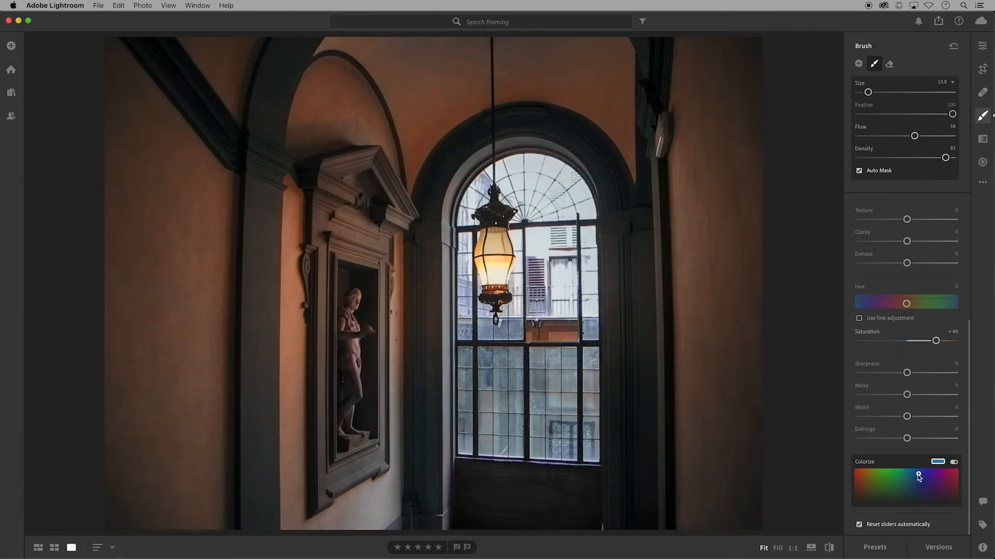
scroll(up, 3)
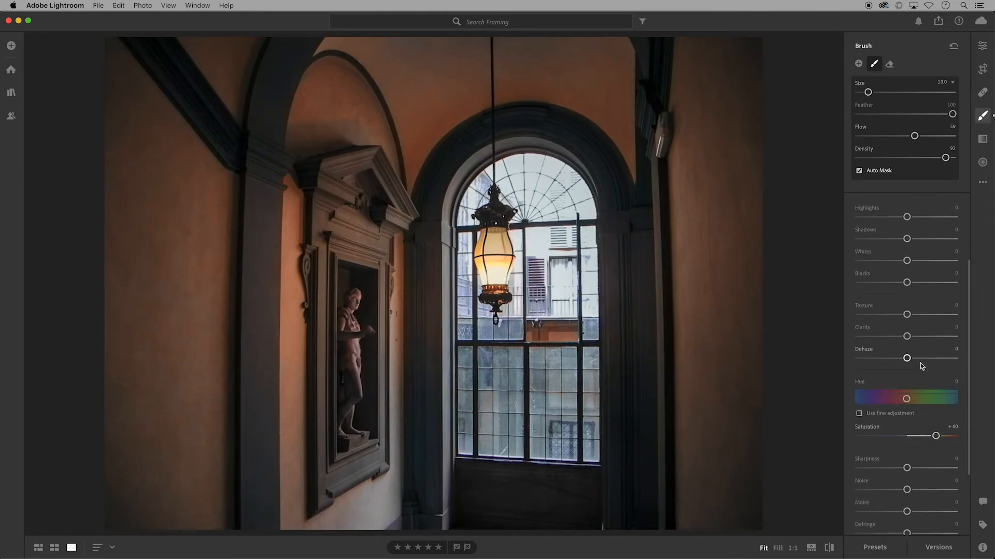
scroll(up, 3)
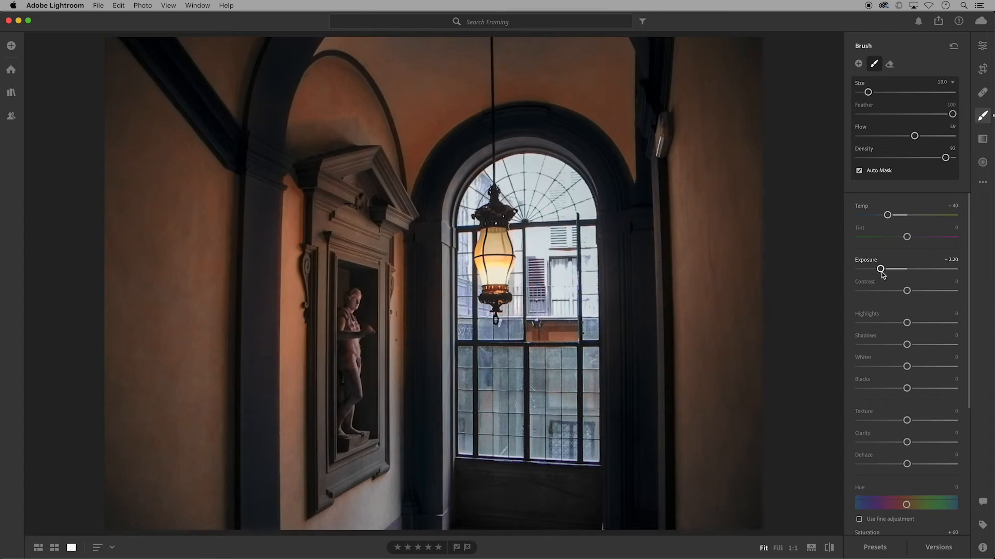
mouse_move(945, 158)
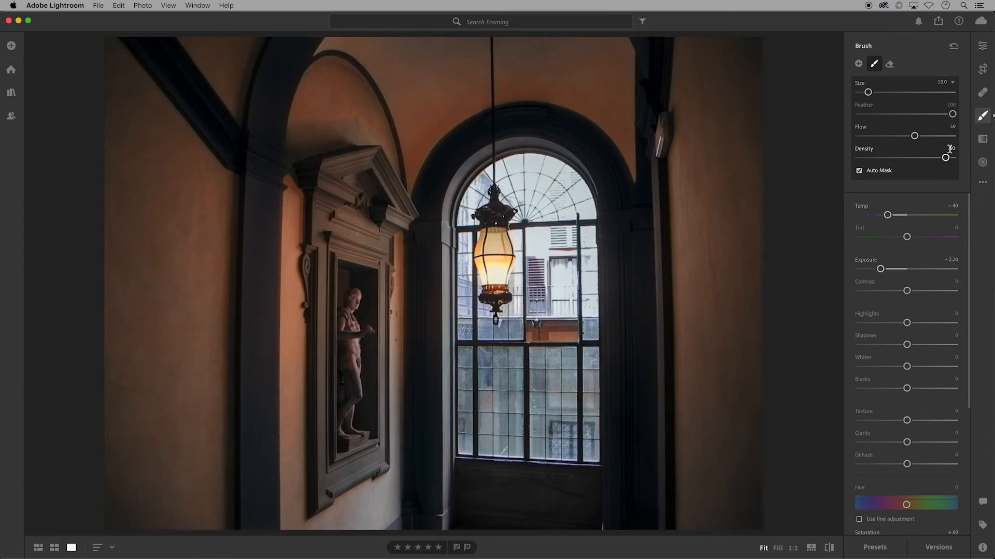
Switch to the Healing Brush in Clone mode at size 75, full feather and opacity
click(981, 93)
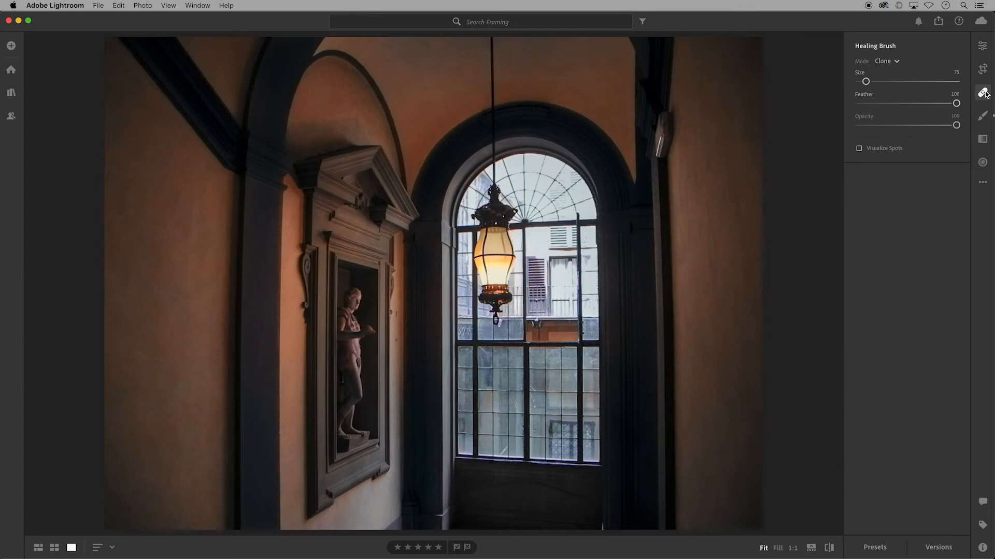
mouse_move(783, 159)
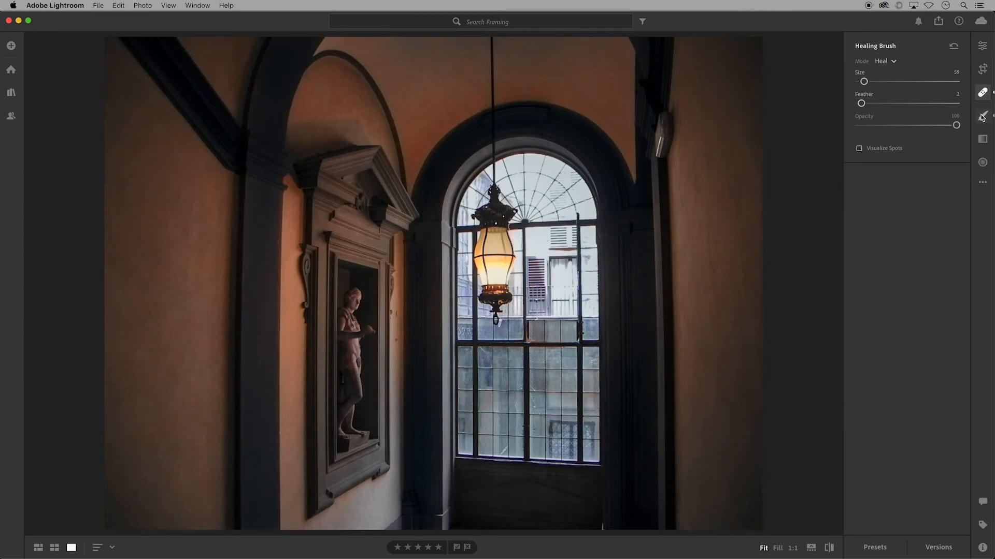
Create a new brush with saturation −85, whites +54, sharpness +30 and paint the statue
click(982, 116)
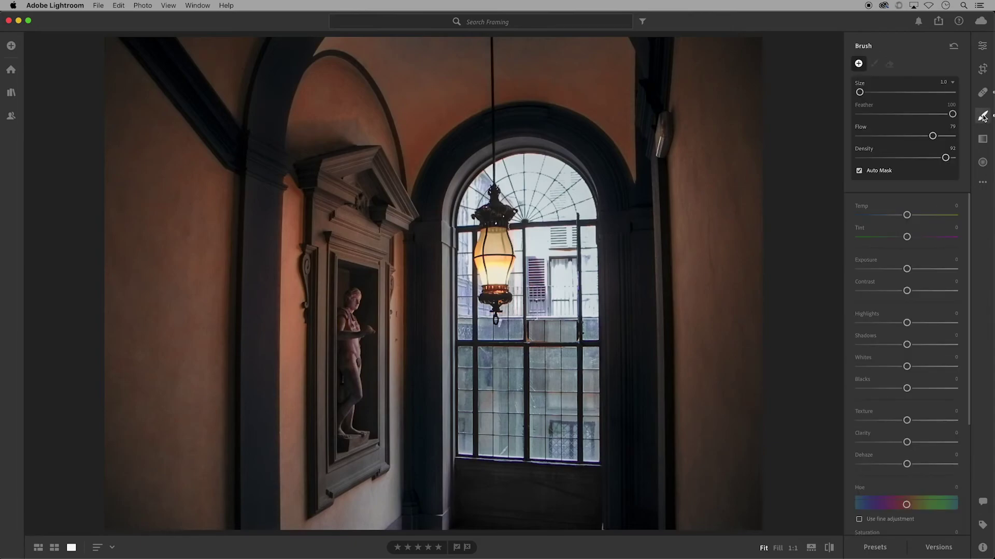
scroll(down, 3)
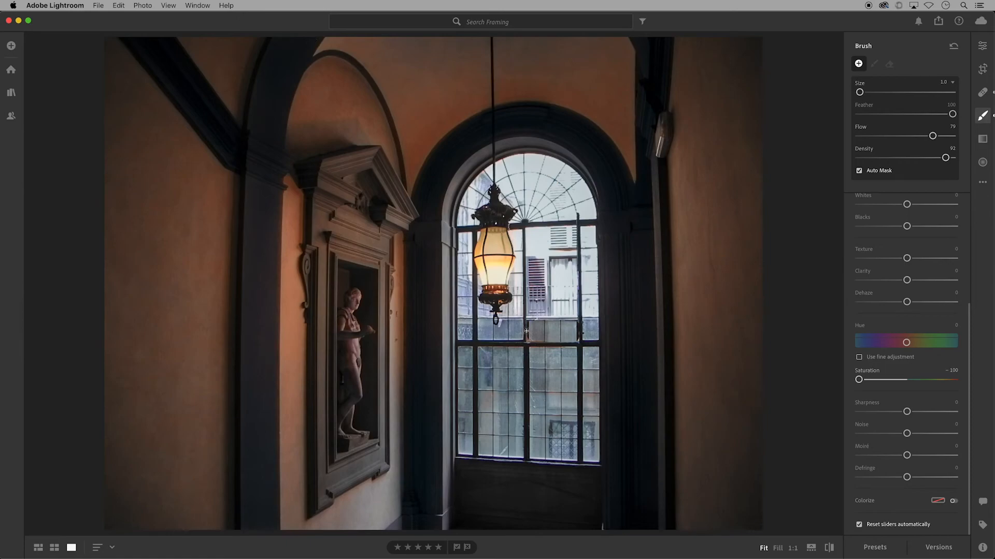
click(874, 63)
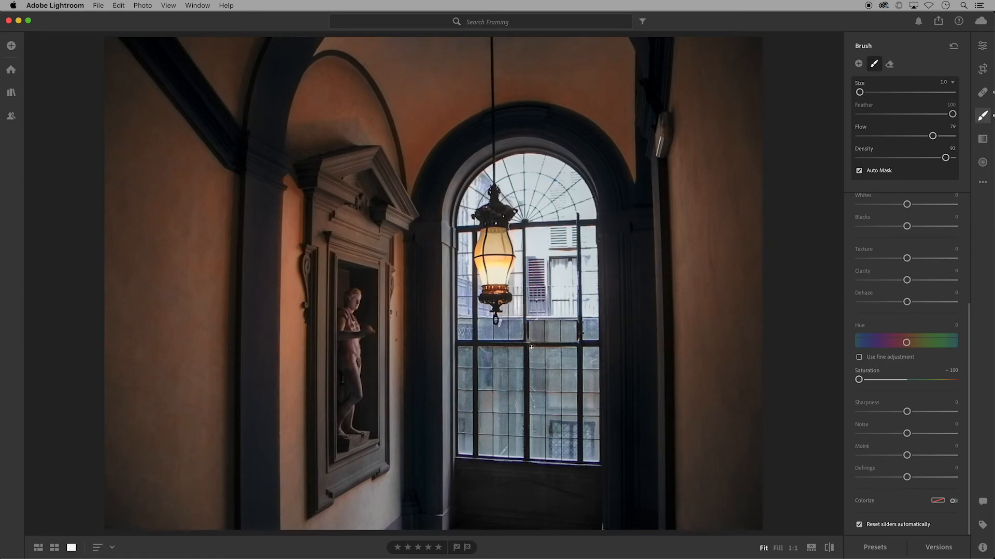
mouse_move(564, 349)
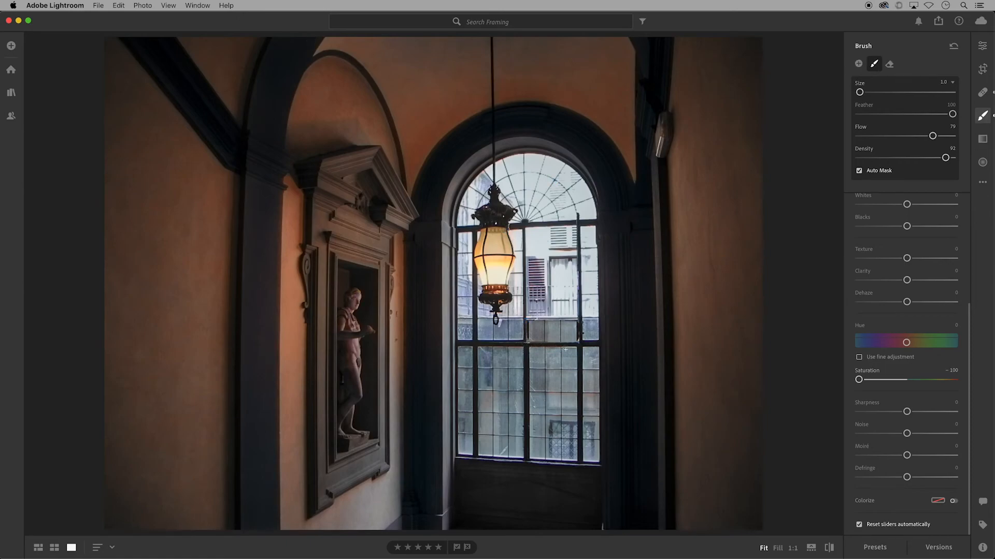
click(859, 63)
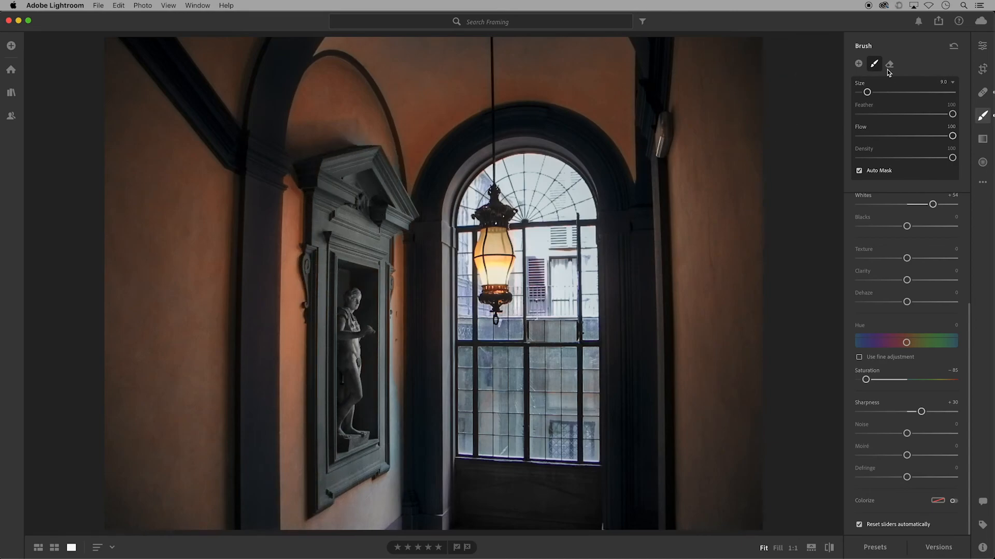
Erase stray adjustment from the right wall and apply a cool bluish colorize tint
click(890, 63)
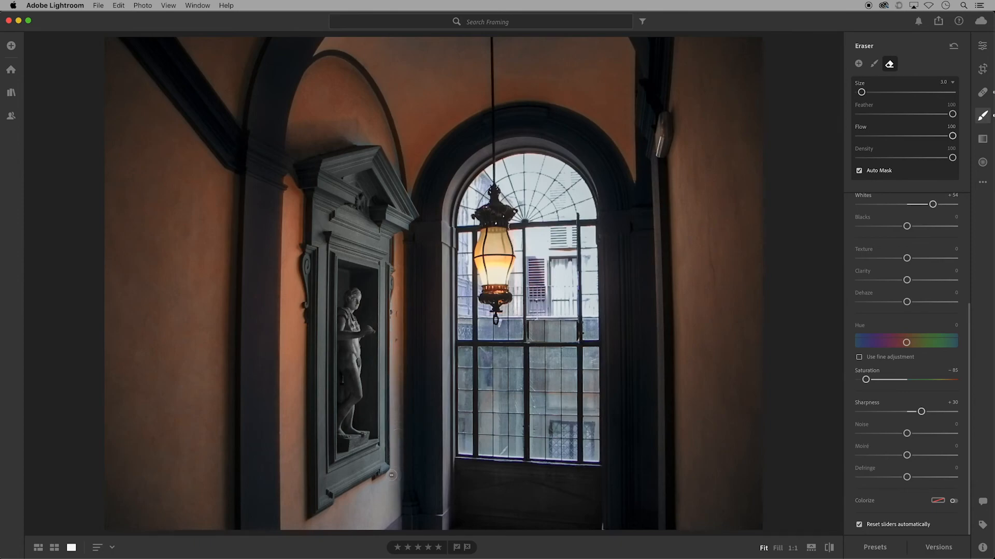
mouse_move(311, 152)
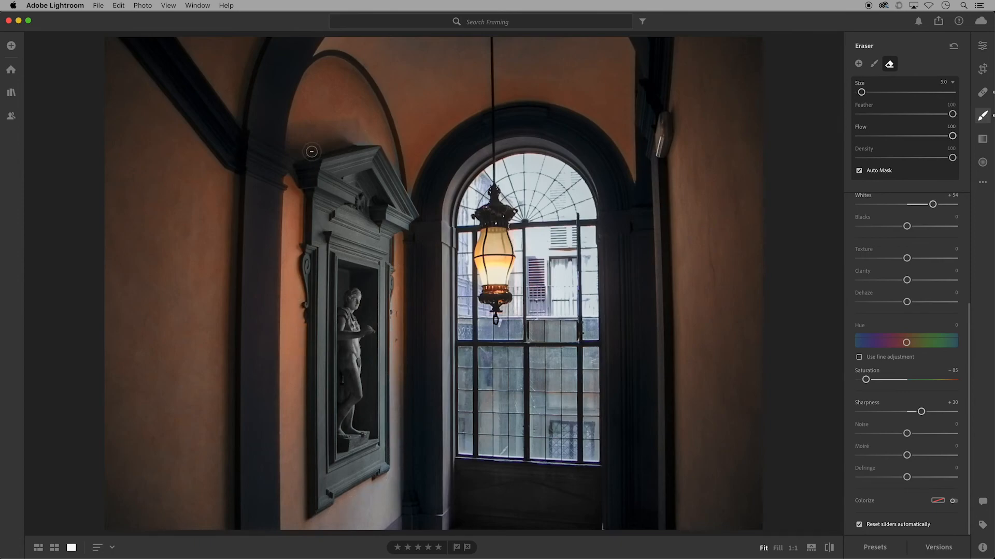
mouse_move(715, 421)
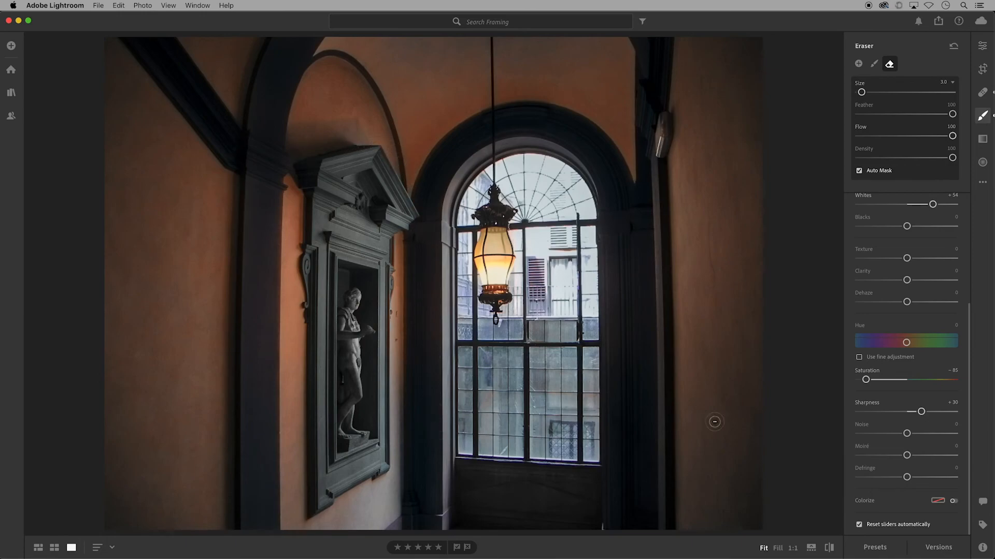
click(953, 501)
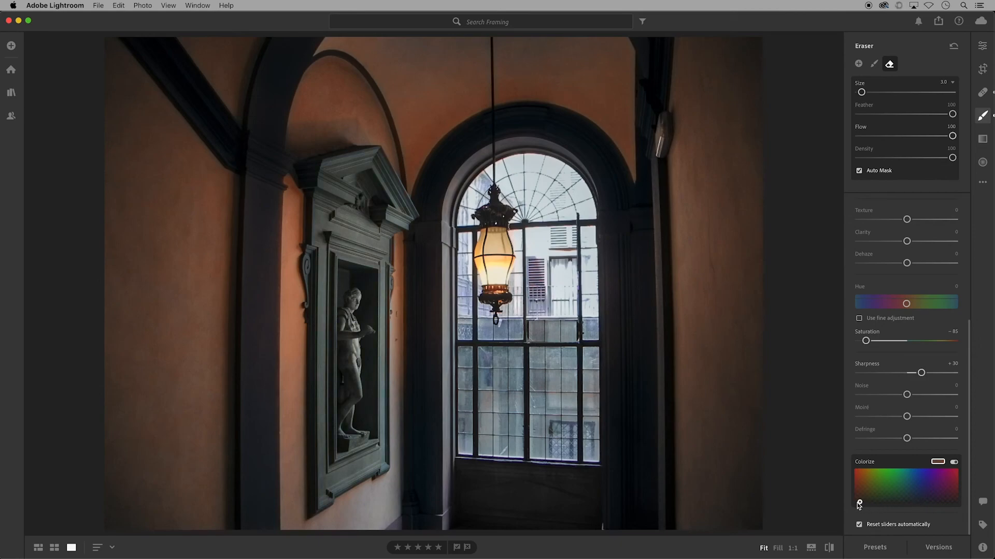
click(889, 478)
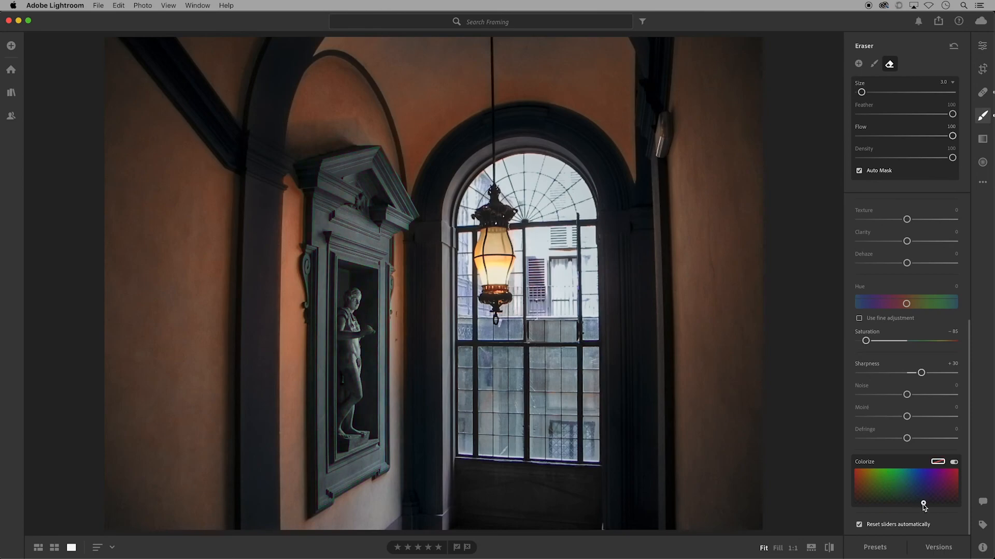
click(874, 63)
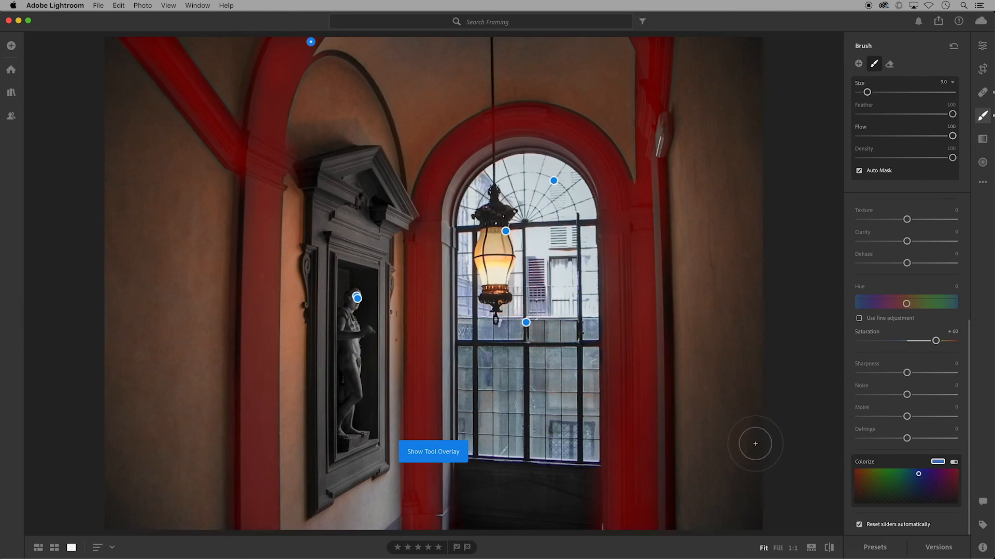
Select an existing brush pin and set up a full-size, 100% quality watermarked JPG export
click(433, 451)
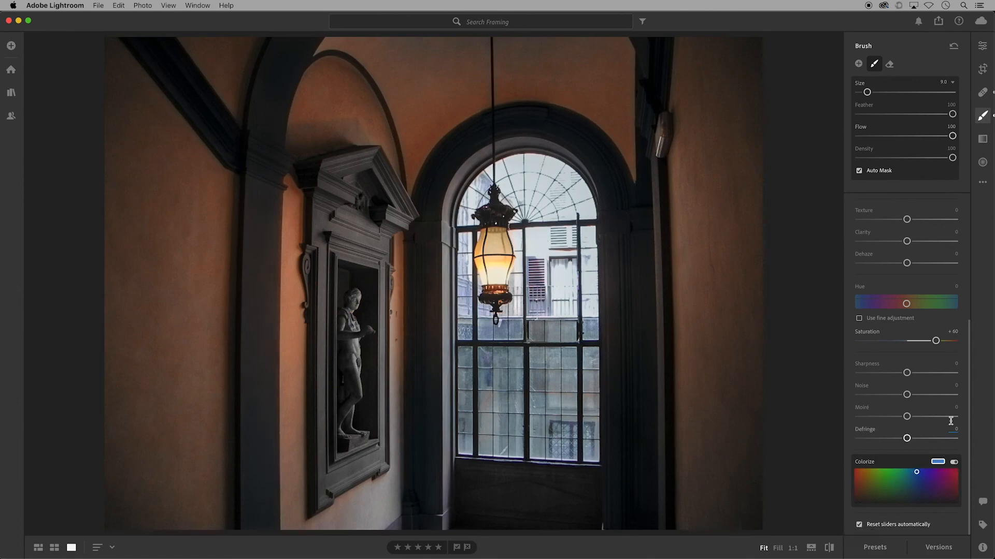
scroll(up, 3)
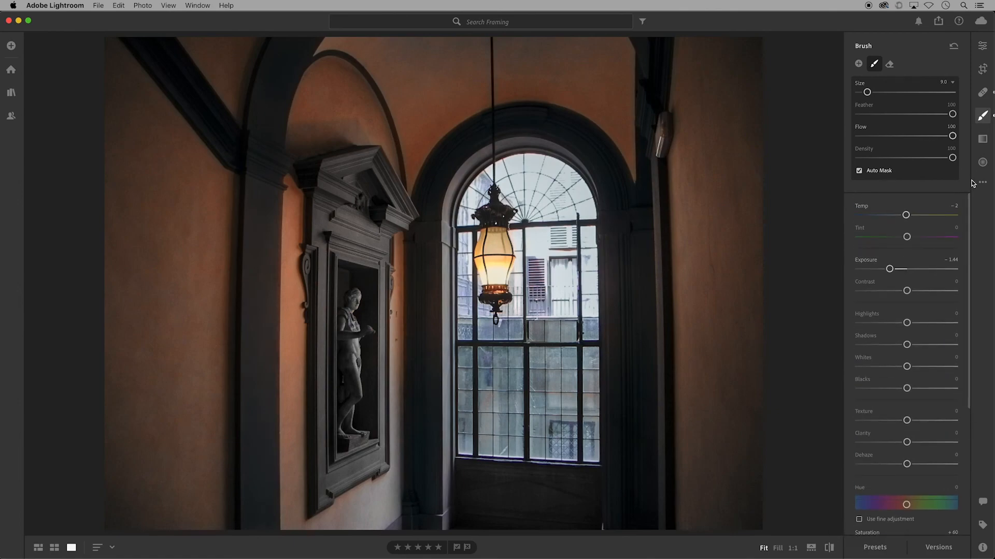
click(938, 21)
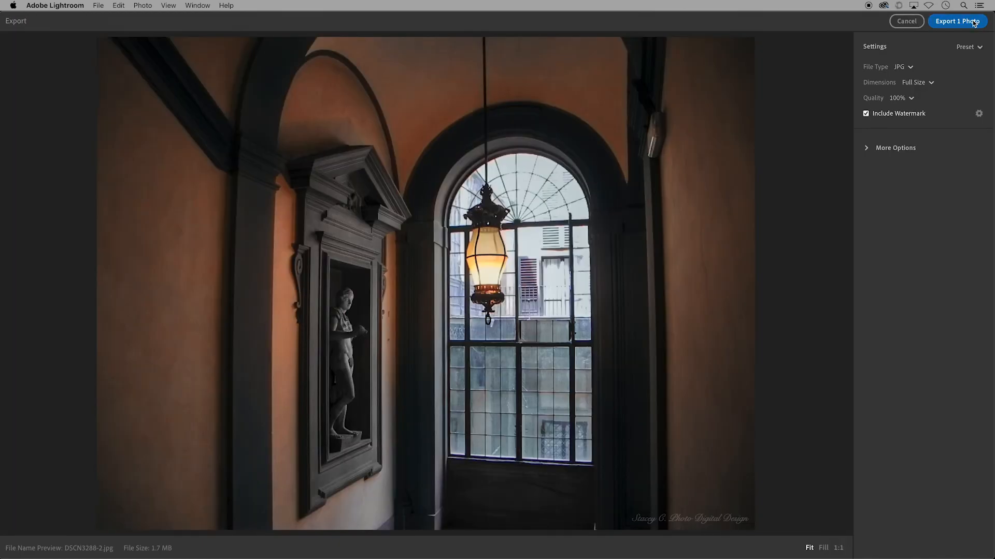
Export the photo into the 'Photos for Unit 02' folder
click(957, 20)
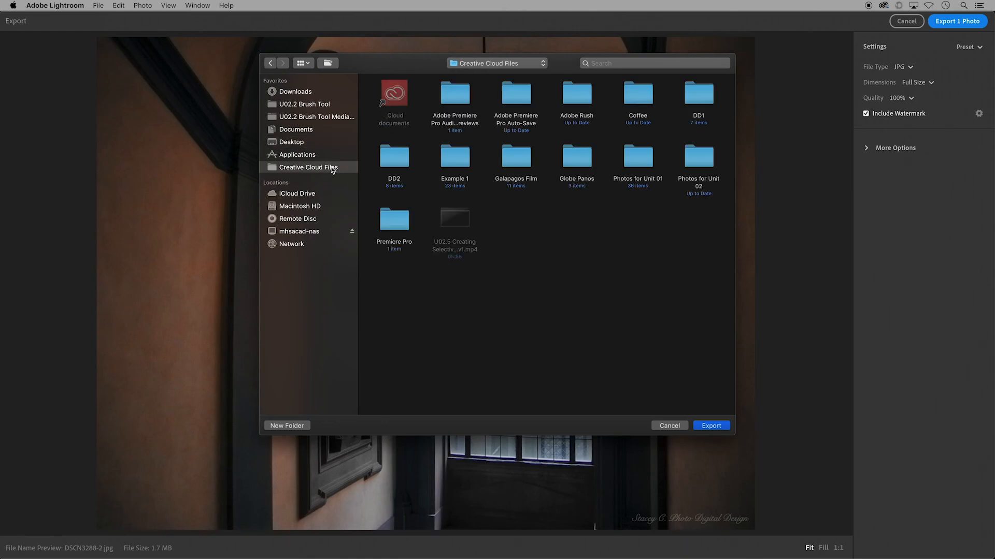
double_click(698, 156)
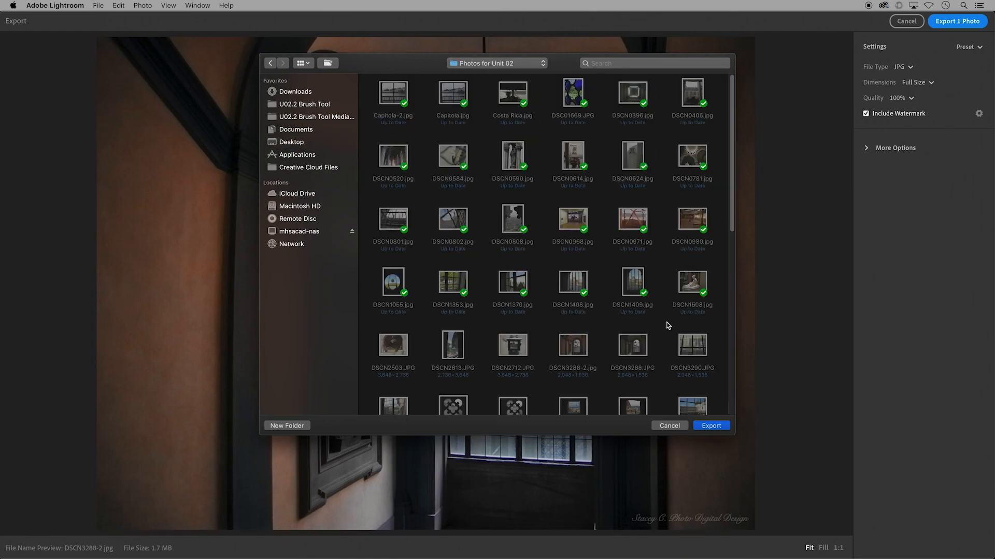
click(710, 426)
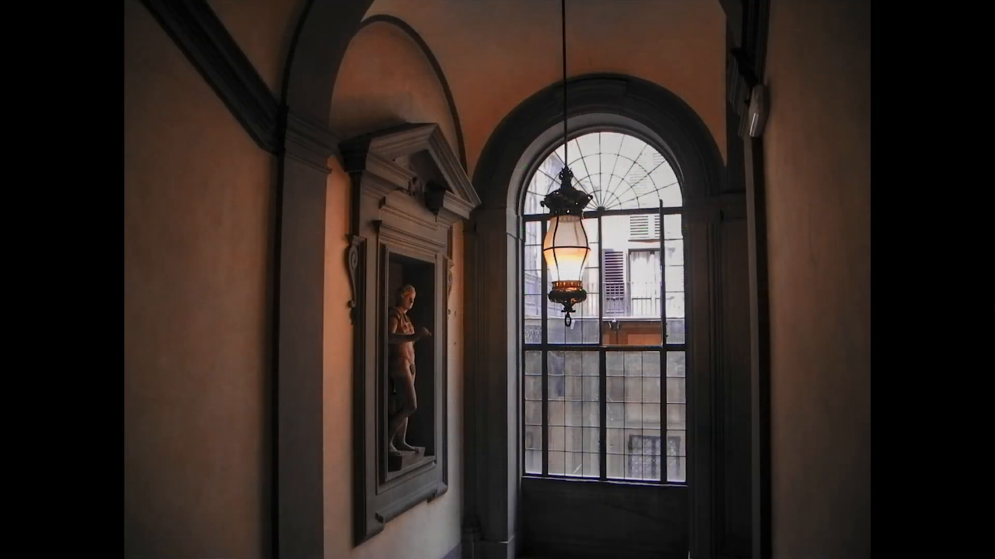